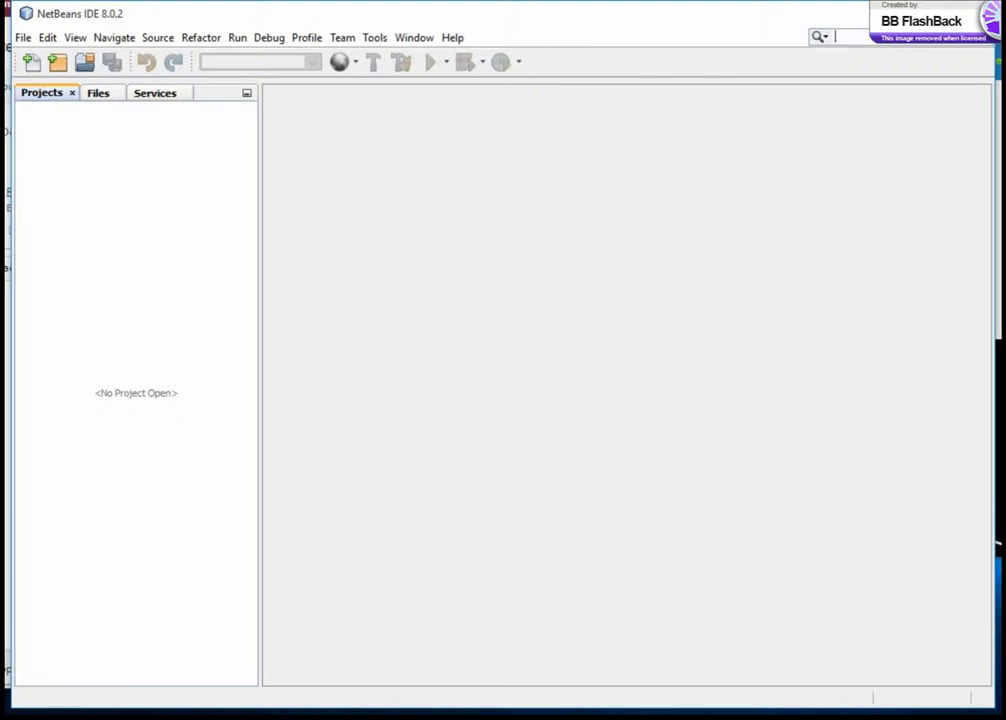
{"action": "mouse_move", "coordinate": [62, 214]}
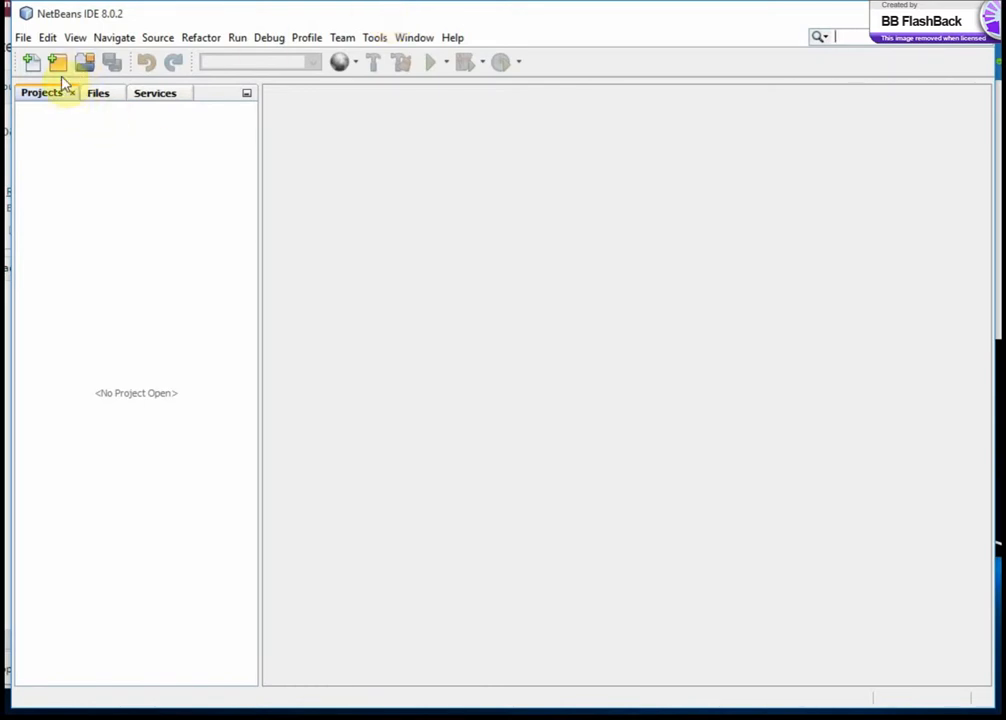
Create a Java Application project named Roaches with its main class set to roaches.Main.
{"action": "left_click", "coordinate": [57, 62]}
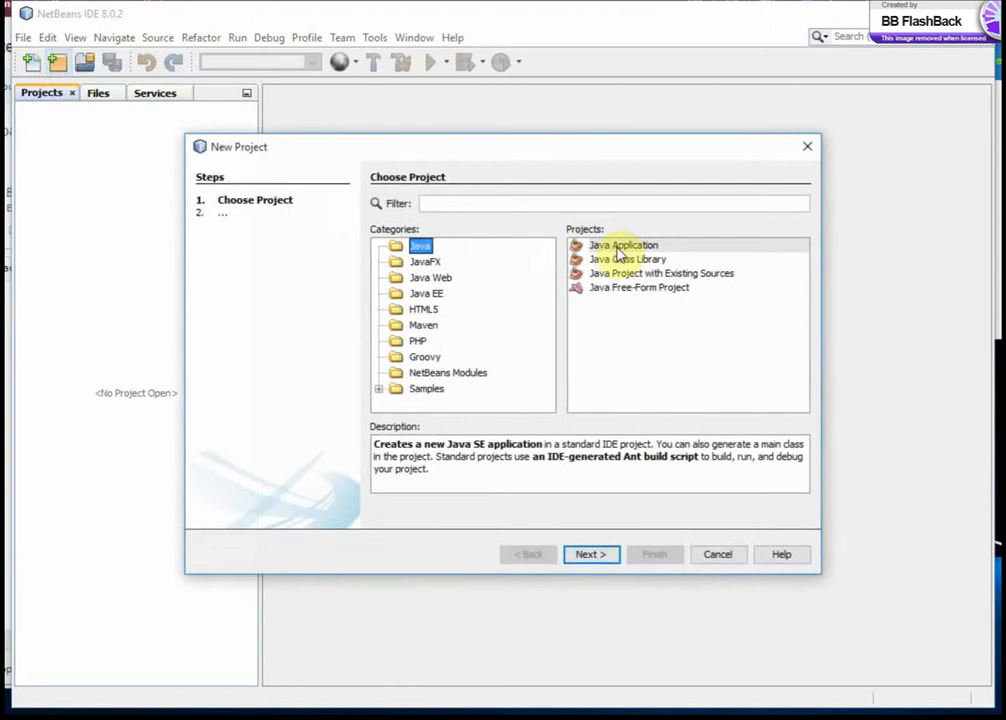
{"action": "left_click", "coordinate": [590, 554]}
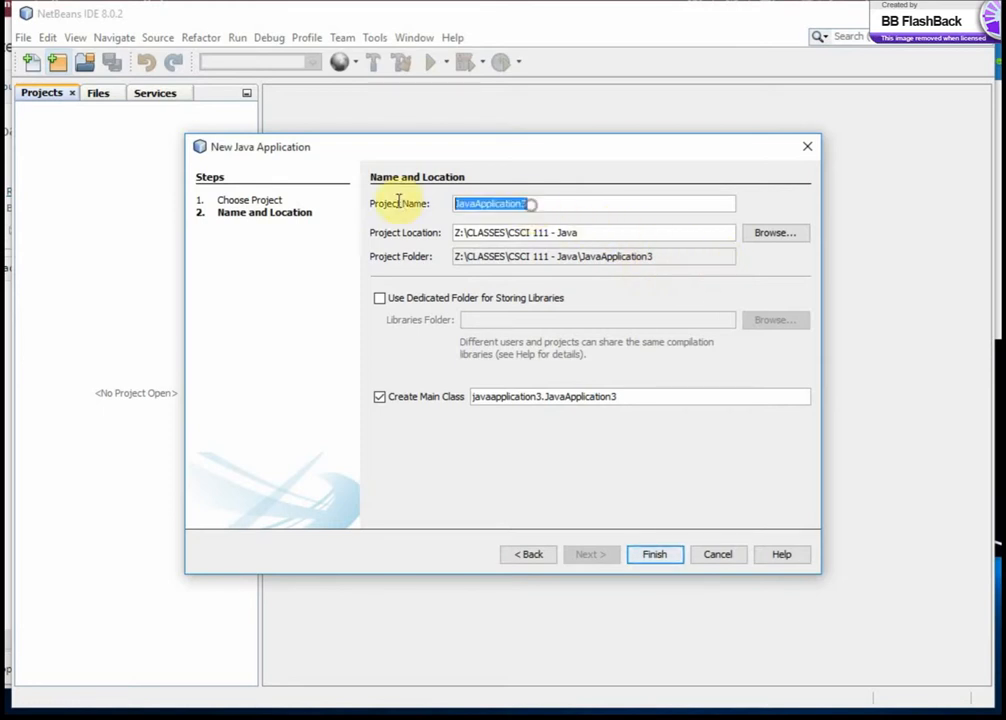
{"action": "type", "text": "Roach"}
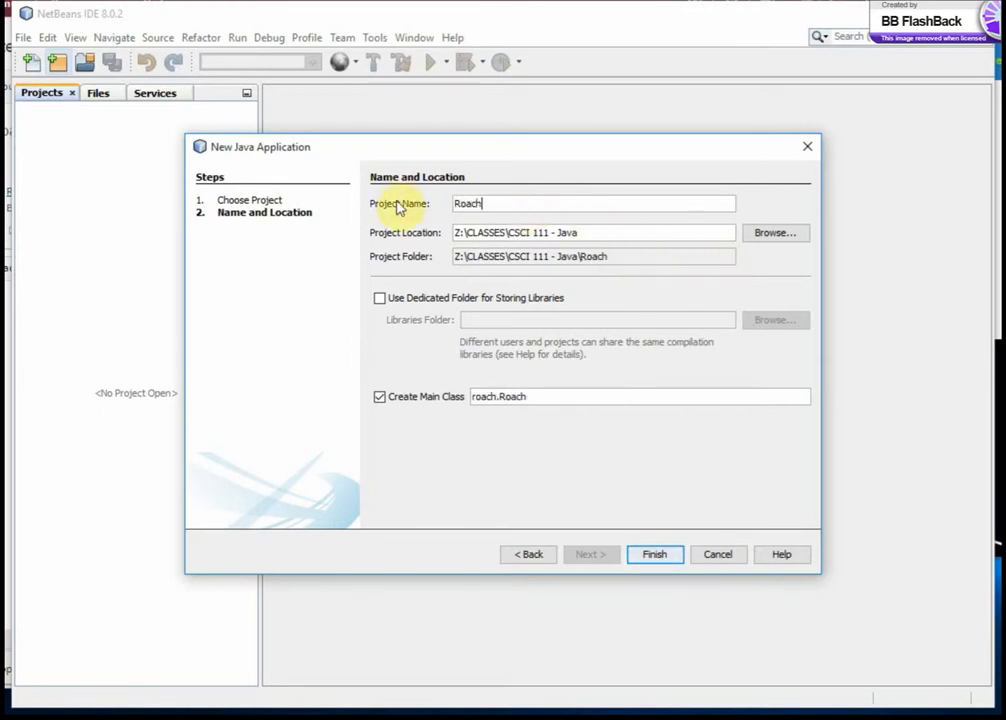
{"action": "type", "text": "es"}
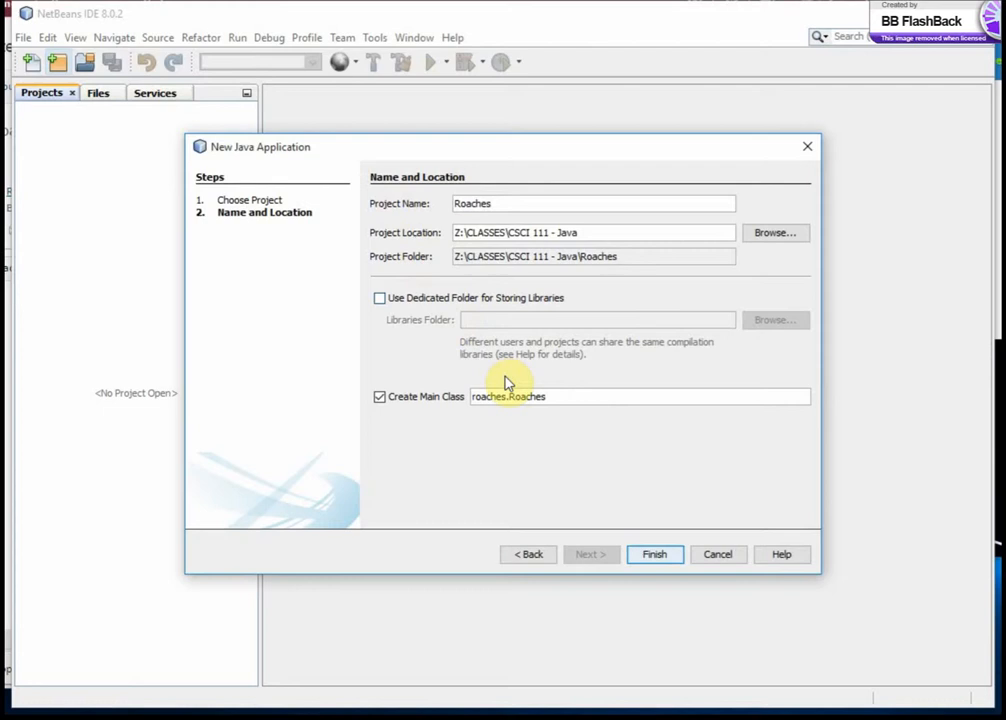
{"action": "double_click", "coordinate": [528, 396]}
{"action": "type", "text": "Main"}
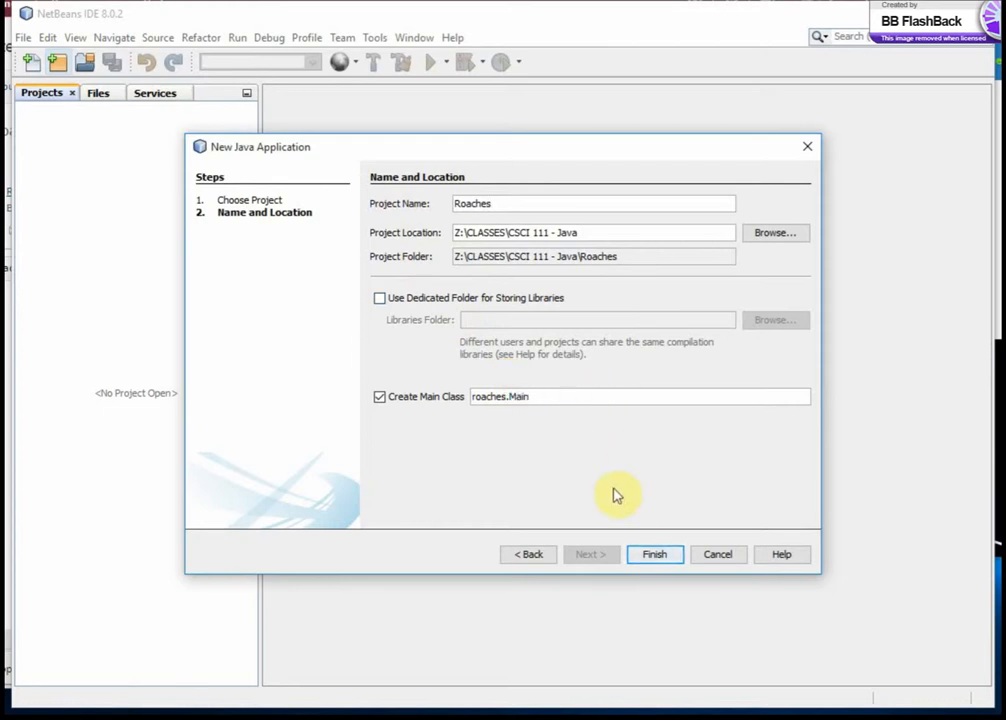
{"action": "left_click", "coordinate": [654, 554]}
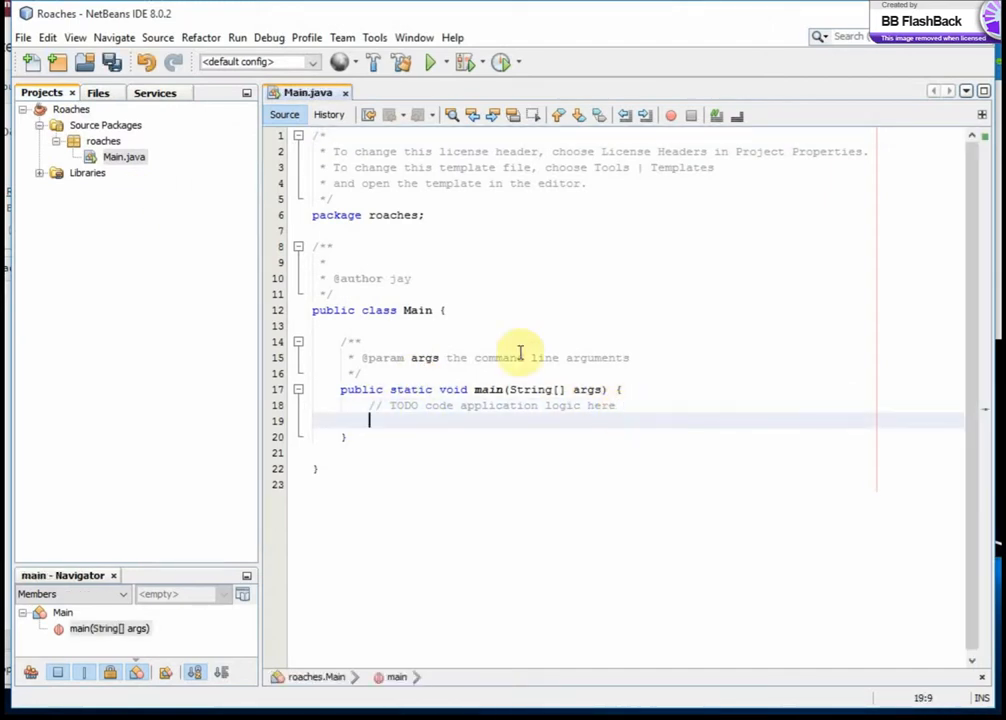
Add a new Java class RoachPopulation to the roaches package.
{"action": "right_click", "coordinate": [103, 141]}
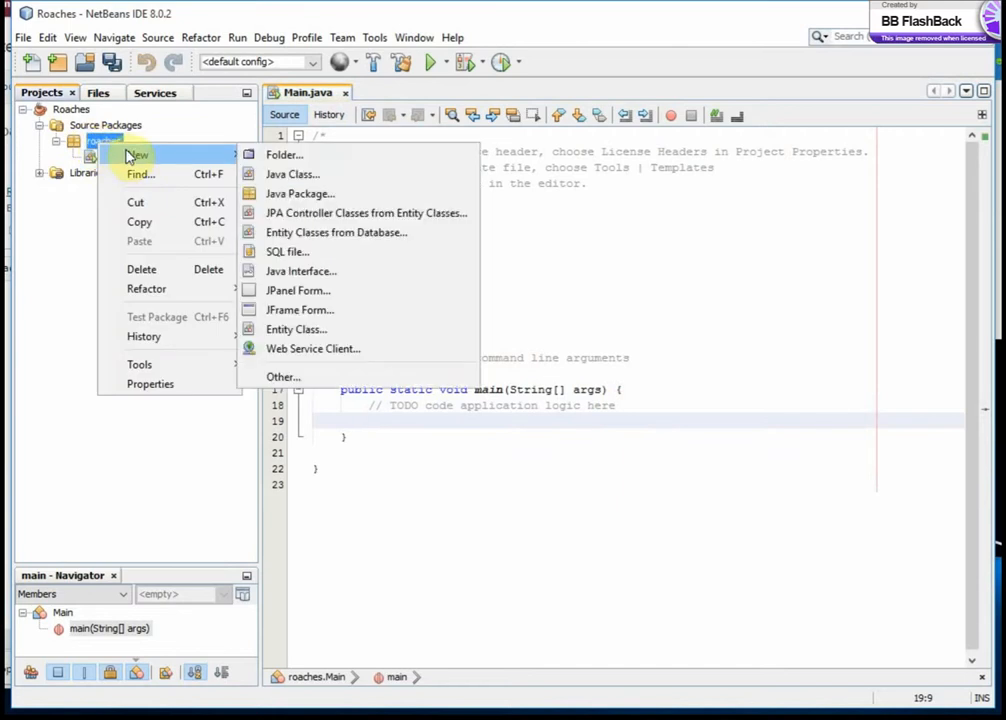
{"action": "mouse_move", "coordinate": [293, 174]}
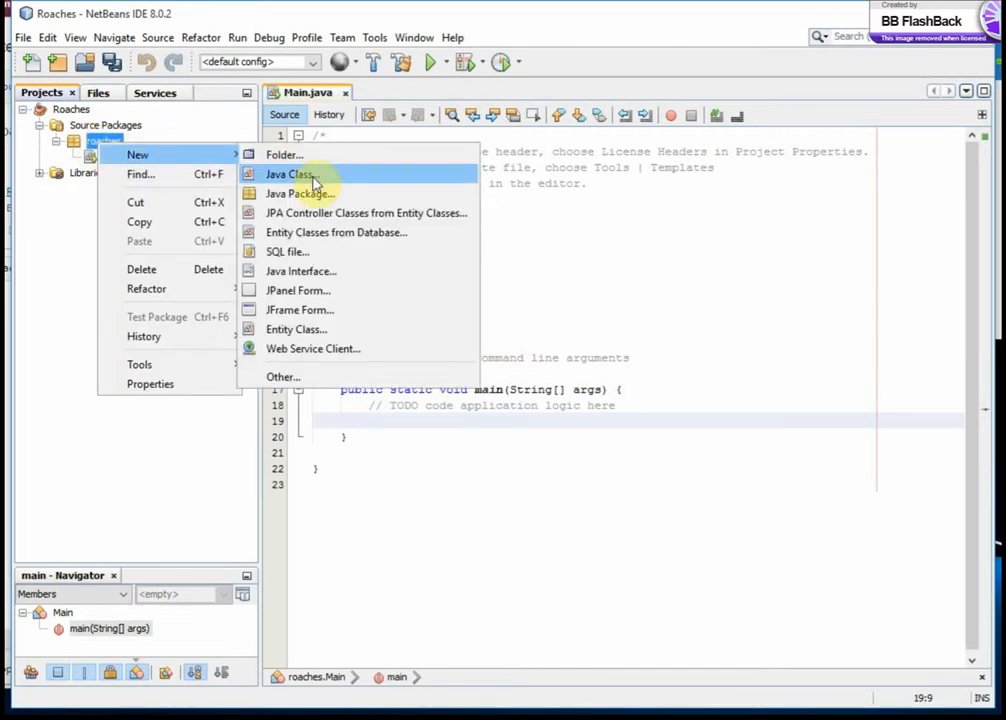
{"action": "left_click", "coordinate": [291, 174]}
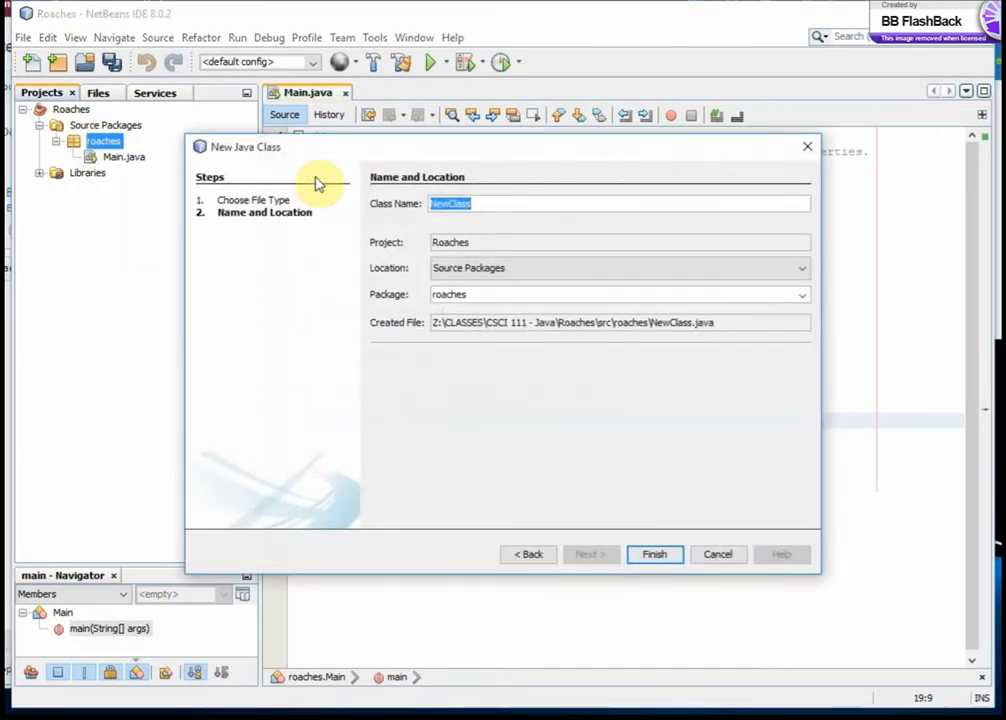
{"action": "type", "text": "Roach"}
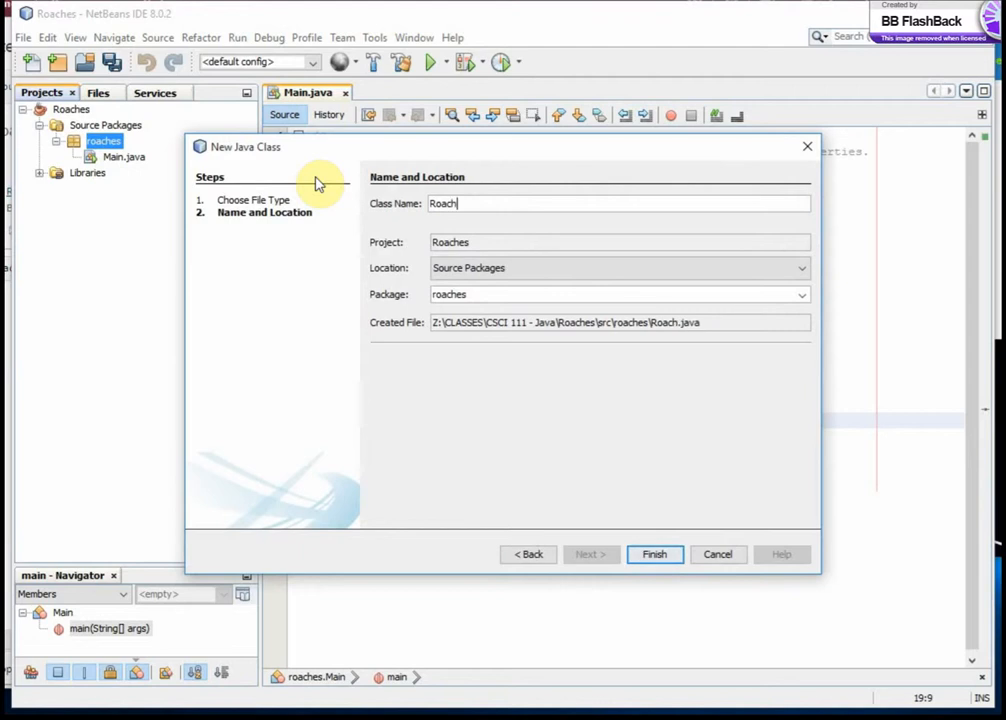
{"action": "type", "text": "Population"}
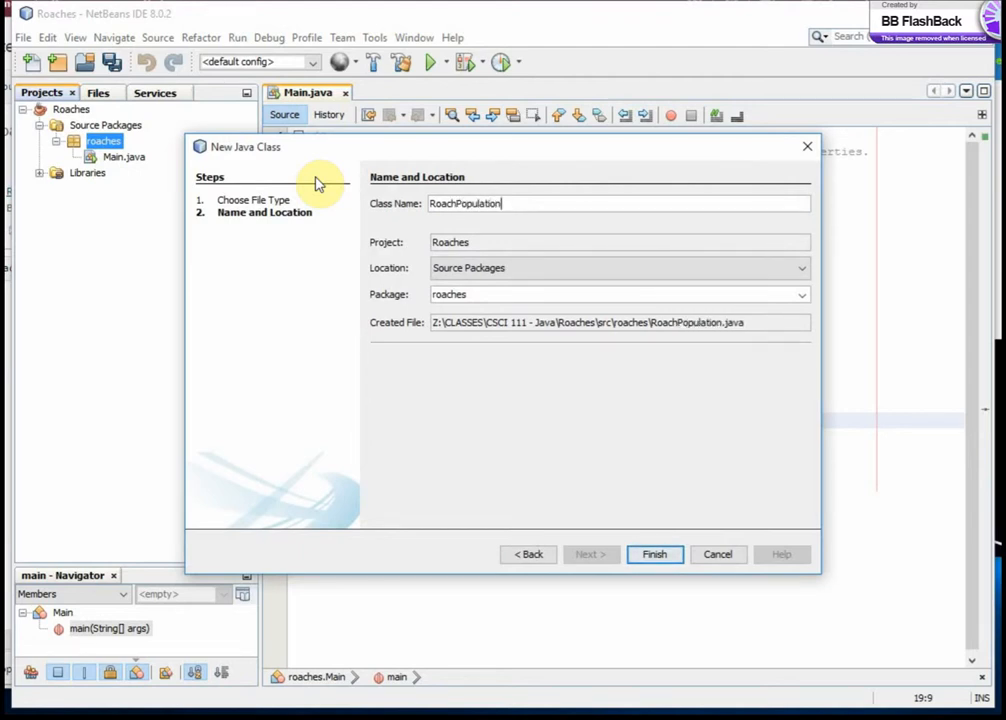
{"action": "left_click", "coordinate": [654, 554]}
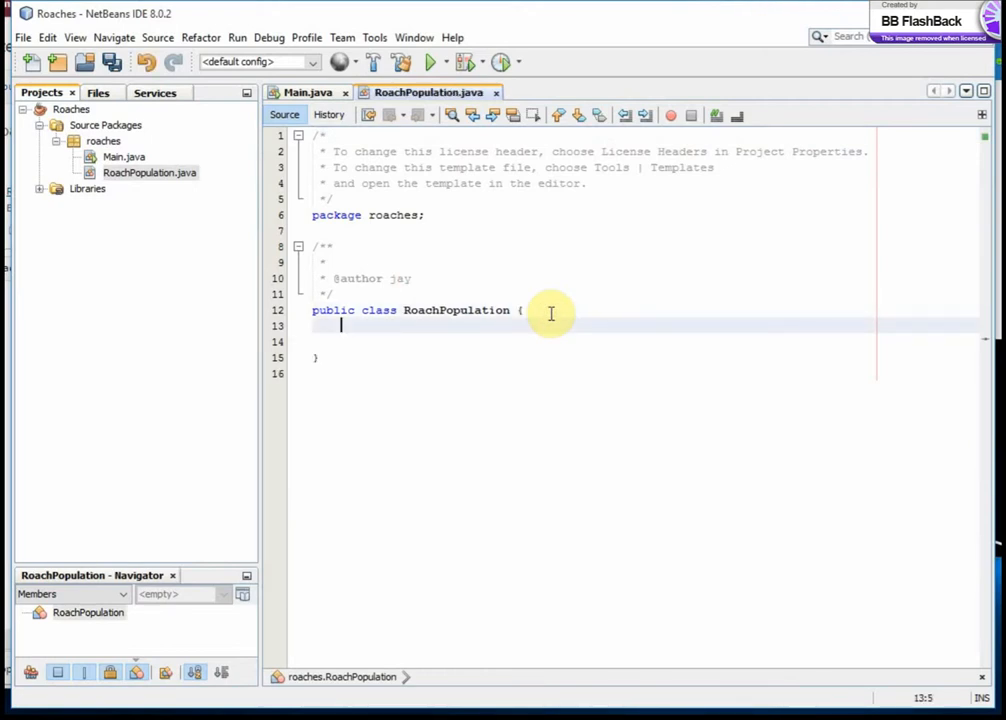
Declare the field 'private int currentPopulation;' inside RoachPopulation.
{"action": "type", "text": "private"}
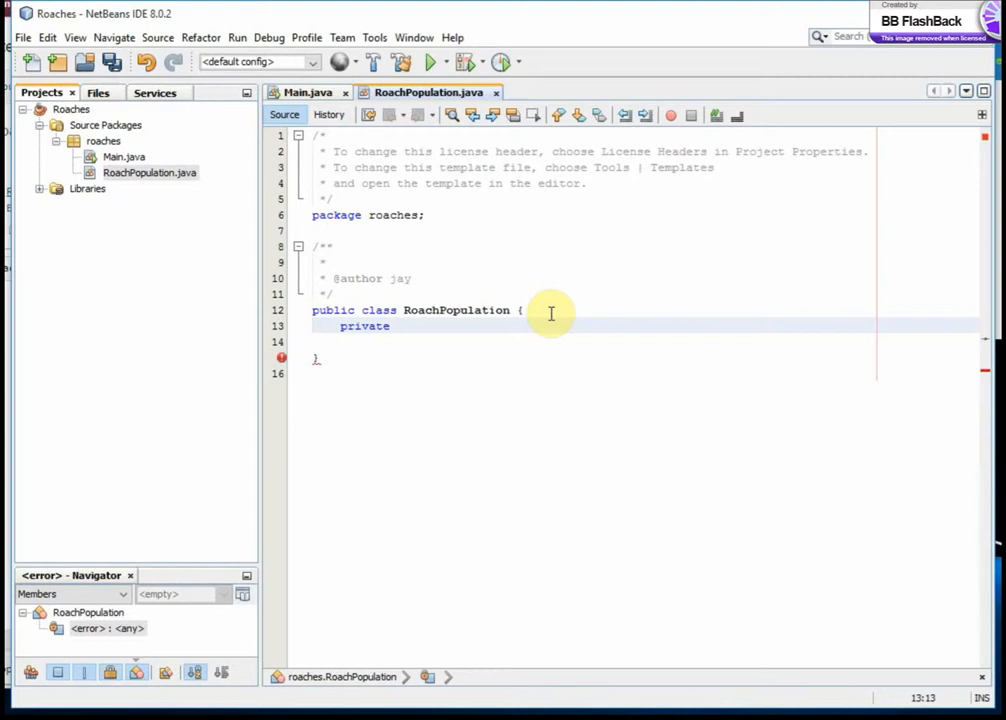
{"action": "type", "text": "int"}
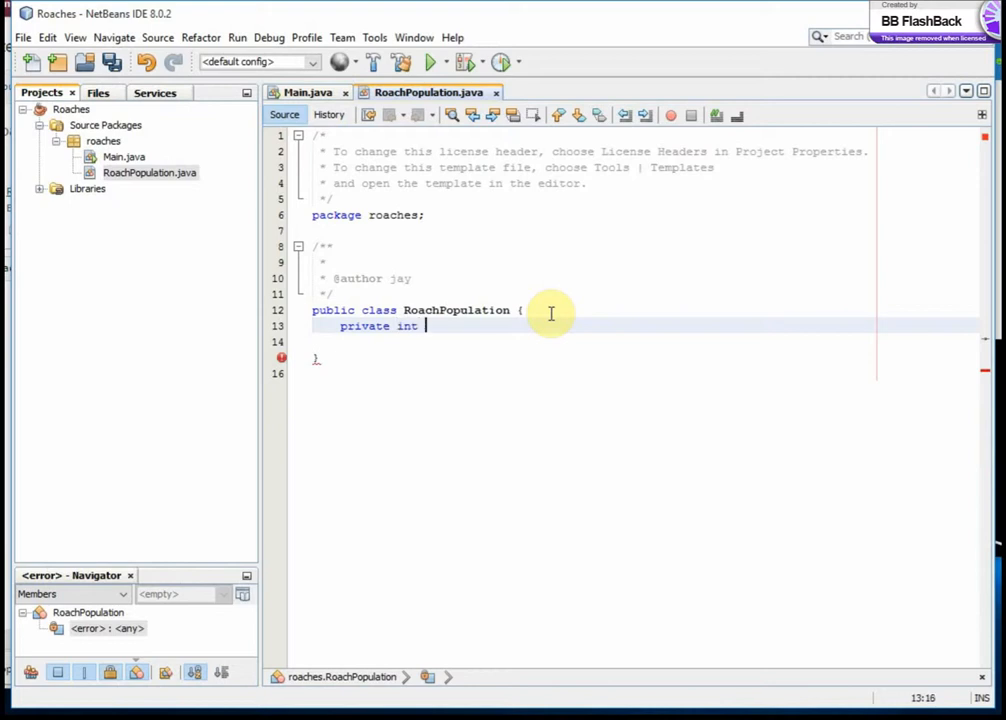
{"action": "type", "text": "current"}
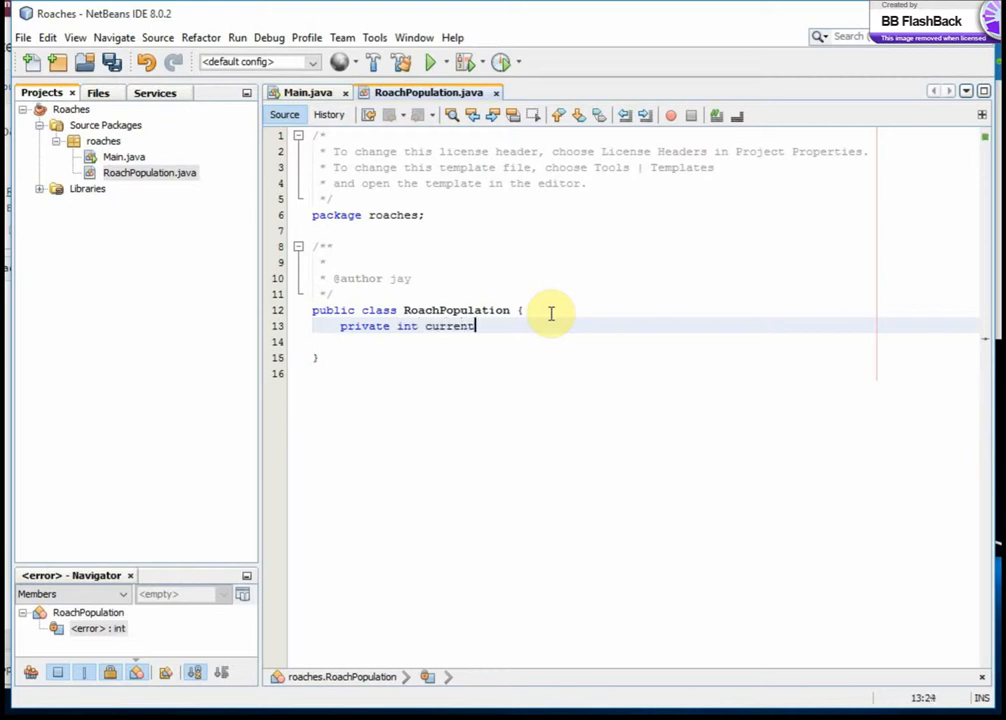
{"action": "type", "text": "Population;"}
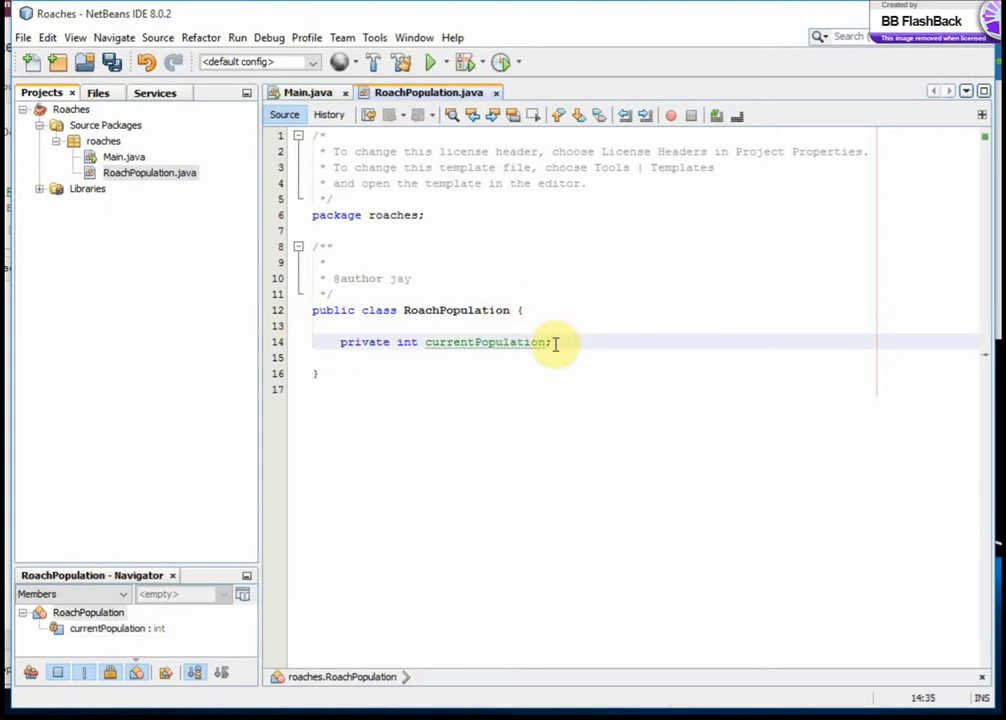
{"action": "left_click", "coordinate": [553, 342]}
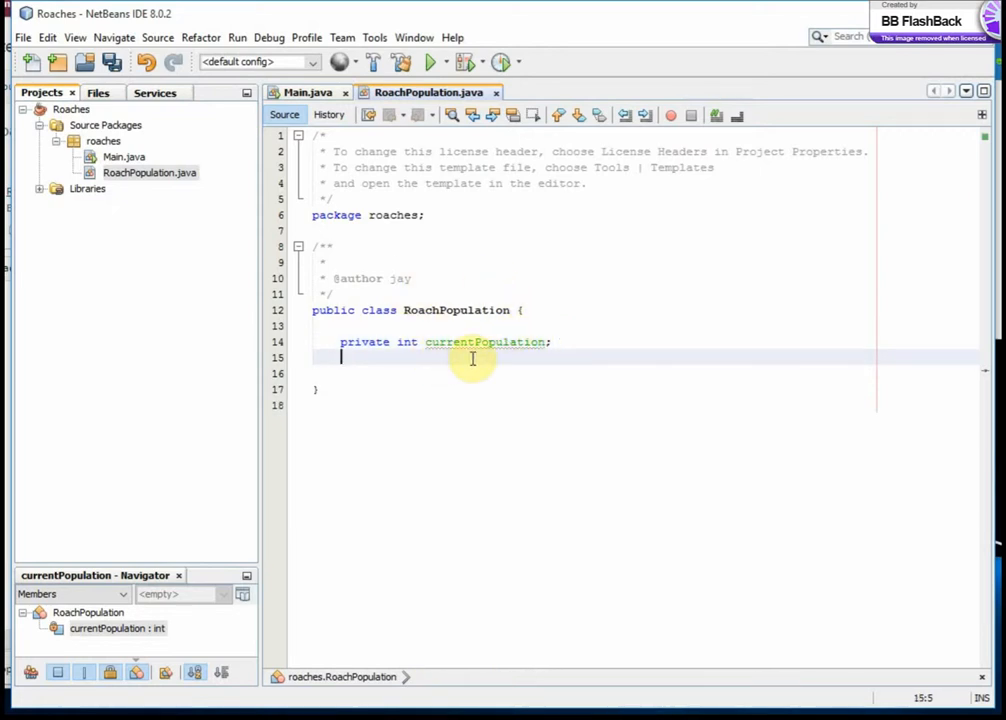
Write the constructor RoachPopulation(int initialPop) assigning currentPopulation = initialPop.
{"action": "type", "text": "public Ro"}
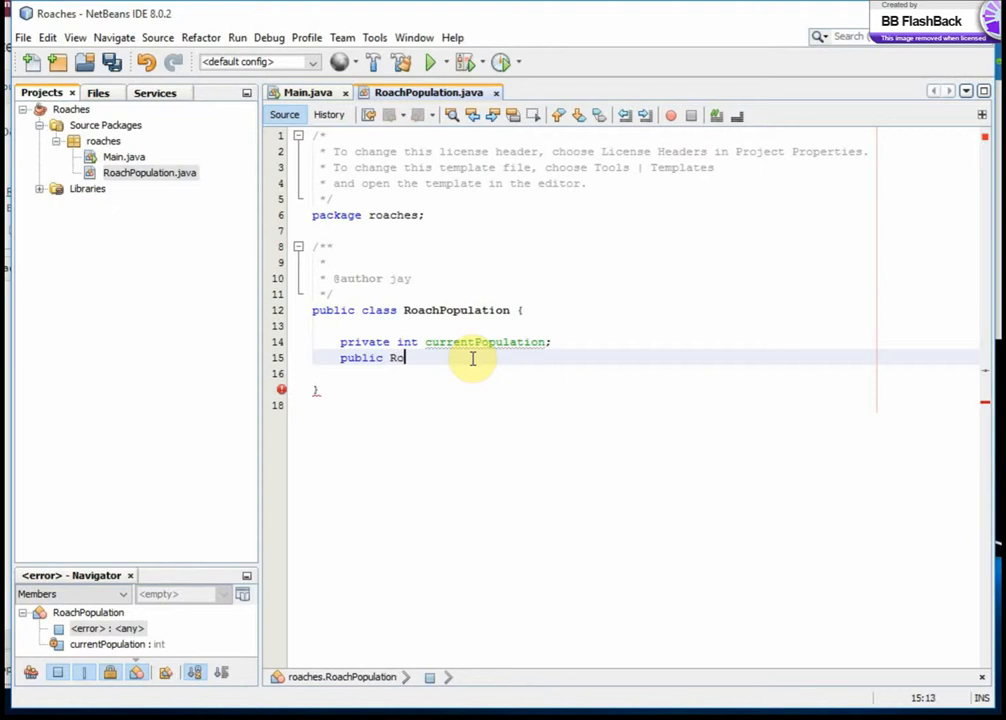
{"action": "type", "text": "achPopulation"}
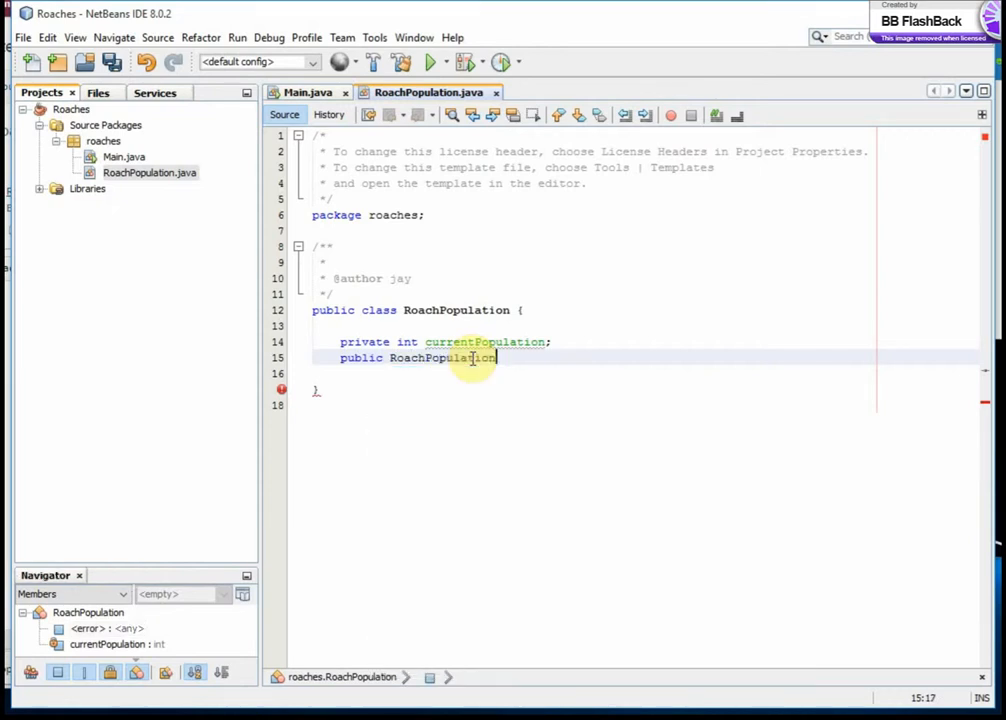
{"action": "type", "text": "(int"}
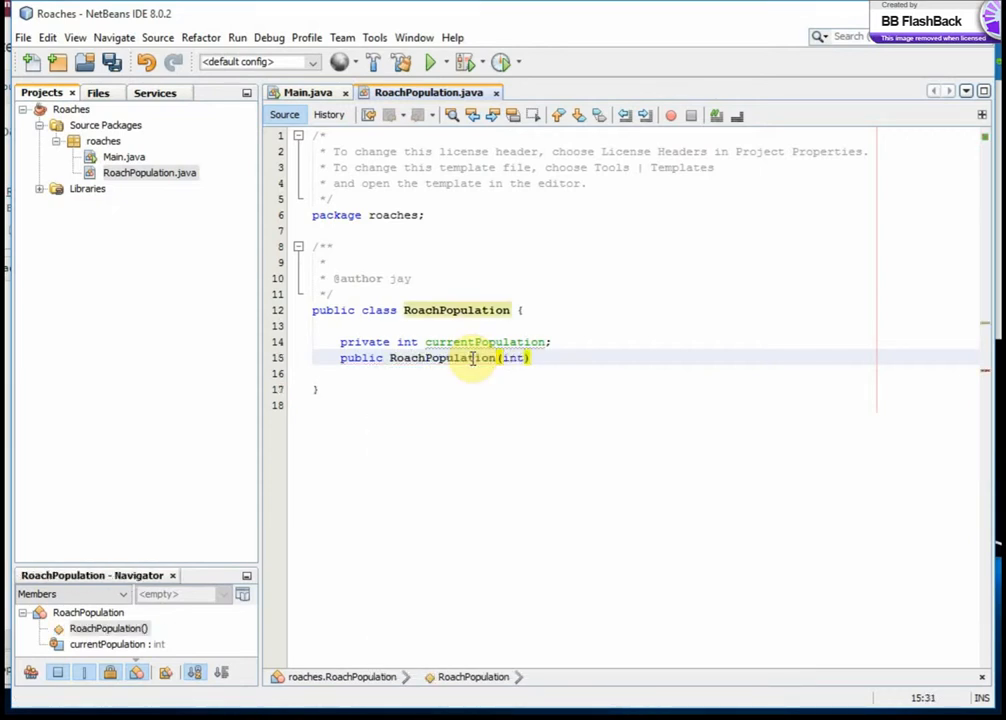
{"action": "type", "text": "initialPop"}
{"action": "left_click", "coordinate": [646, 373]}
{"action": "type", "text": "curr"}
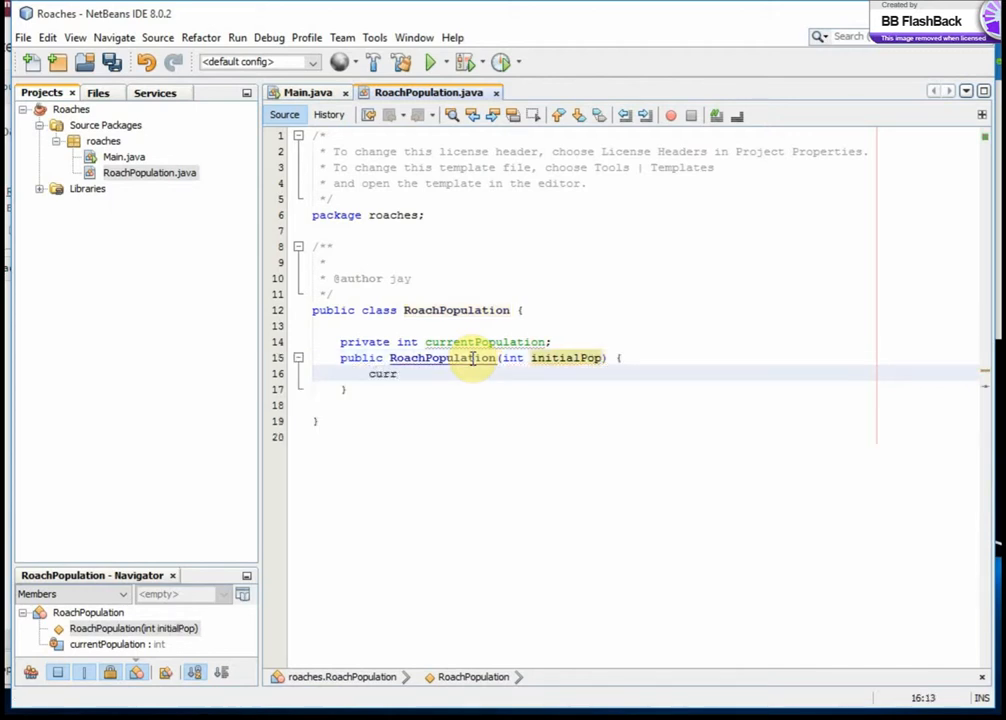
{"action": "type", "text": "entPopulation="}
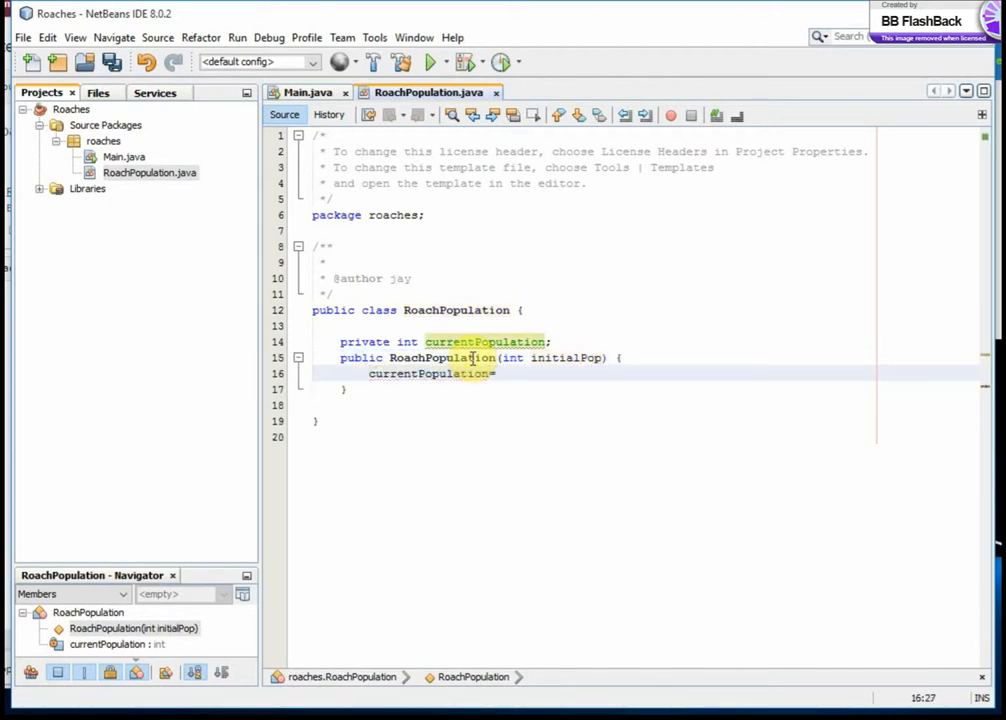
{"action": "type", "text": "=initialPop;"}
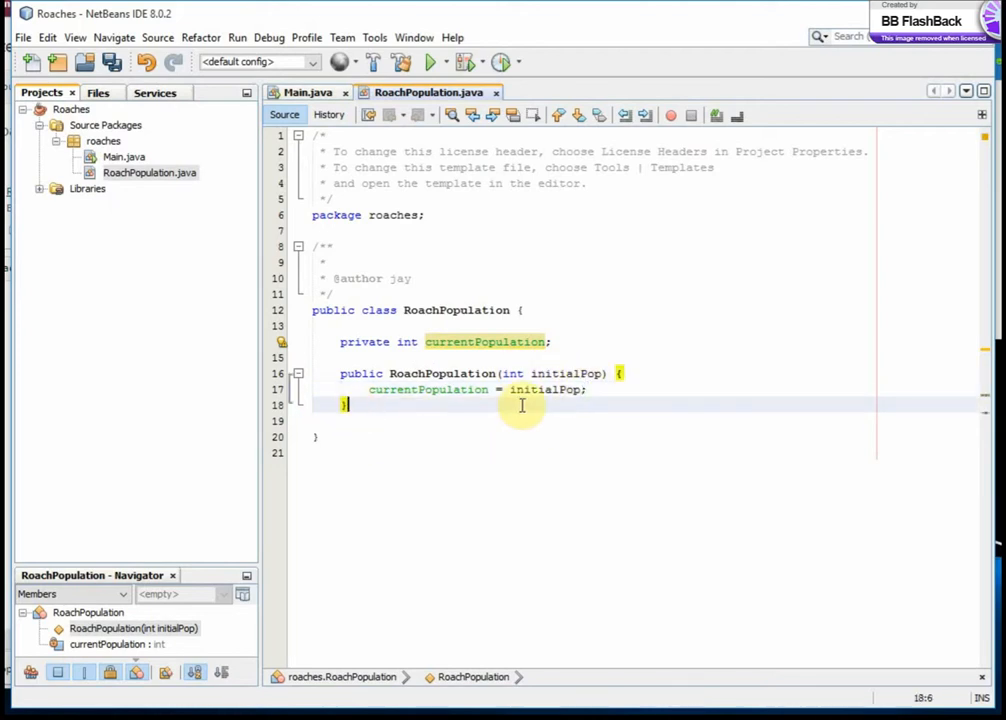
{"action": "mouse_move", "coordinate": [443, 447]}
{"action": "type", "text": "public void br"}
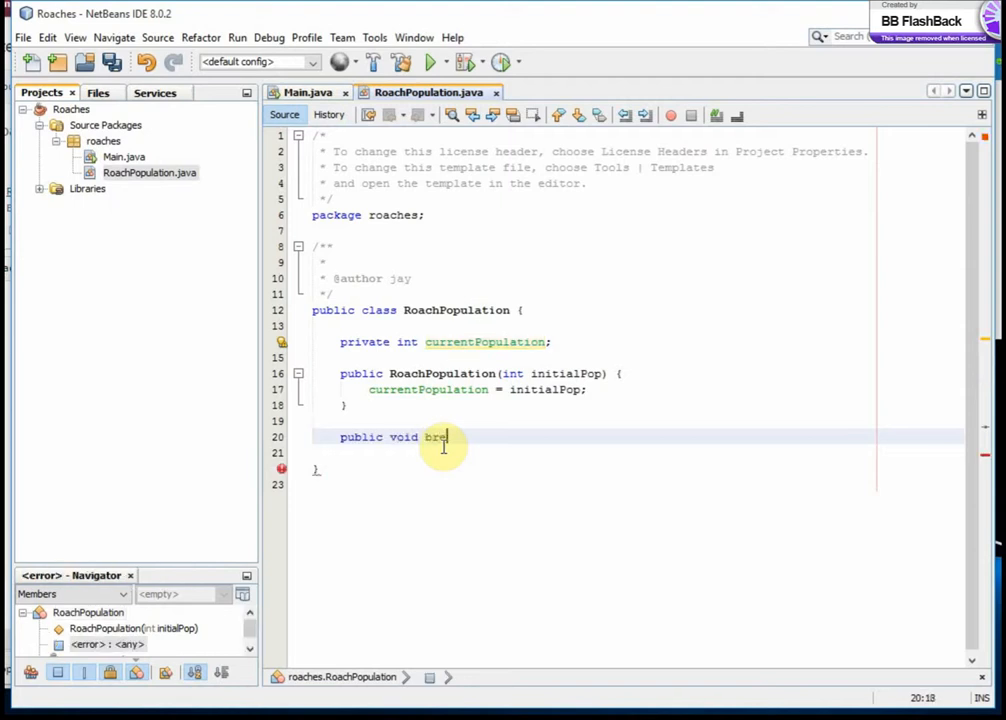
Write breed() so it sets currentPopulation = currentPopulation * 2.
{"action": "type", "text": "ed() {"}
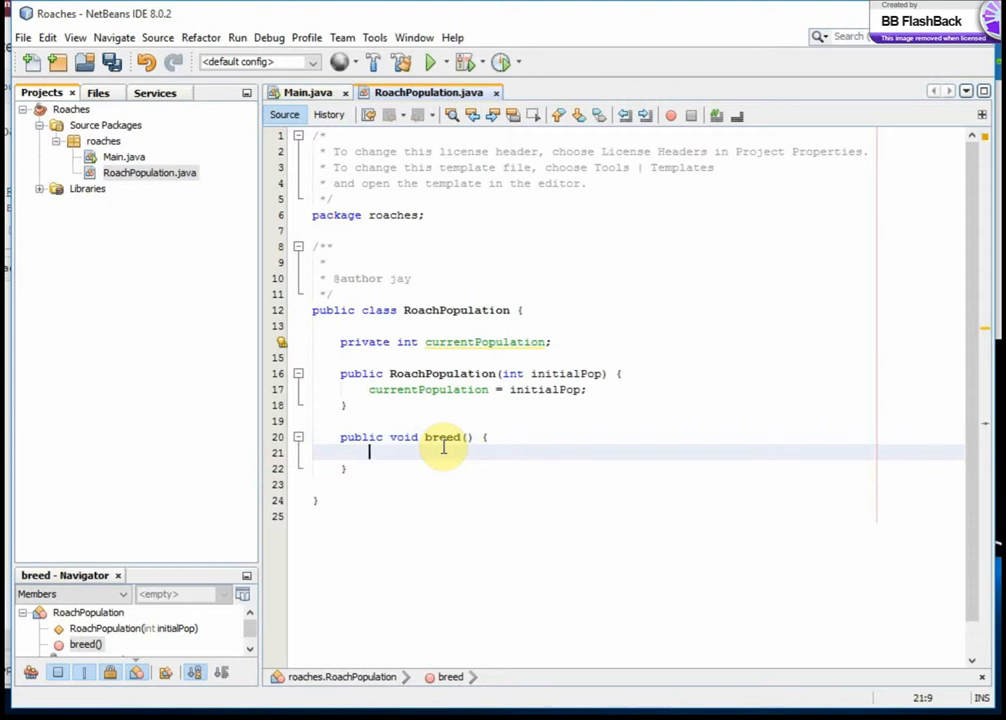
{"action": "type", "text": "currentPopulation"}
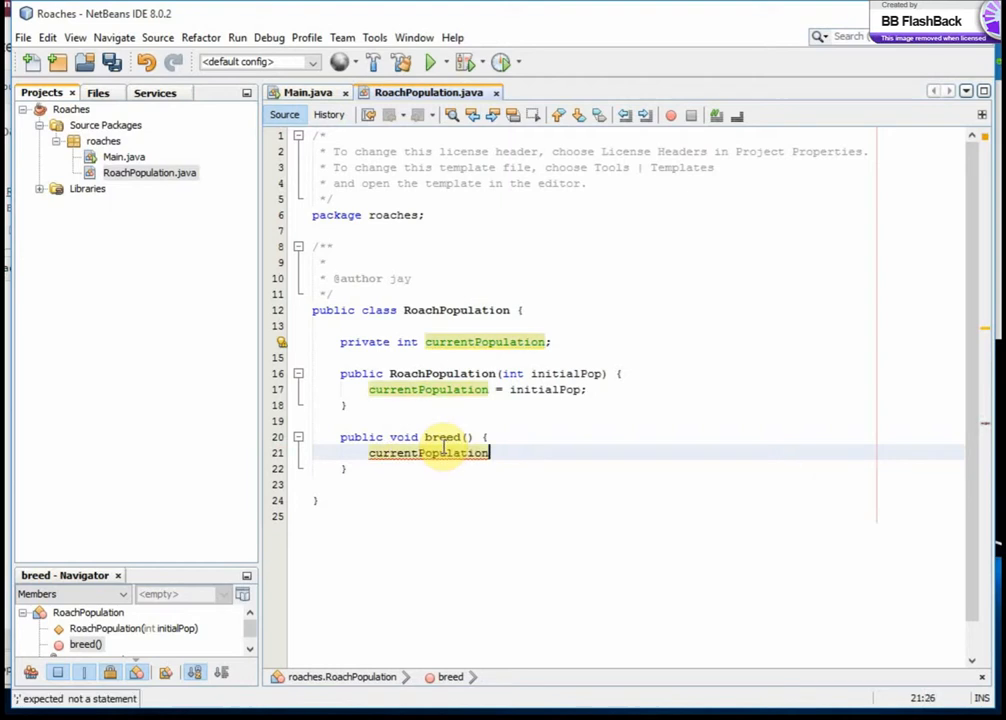
{"action": "type", "text": "= c"}
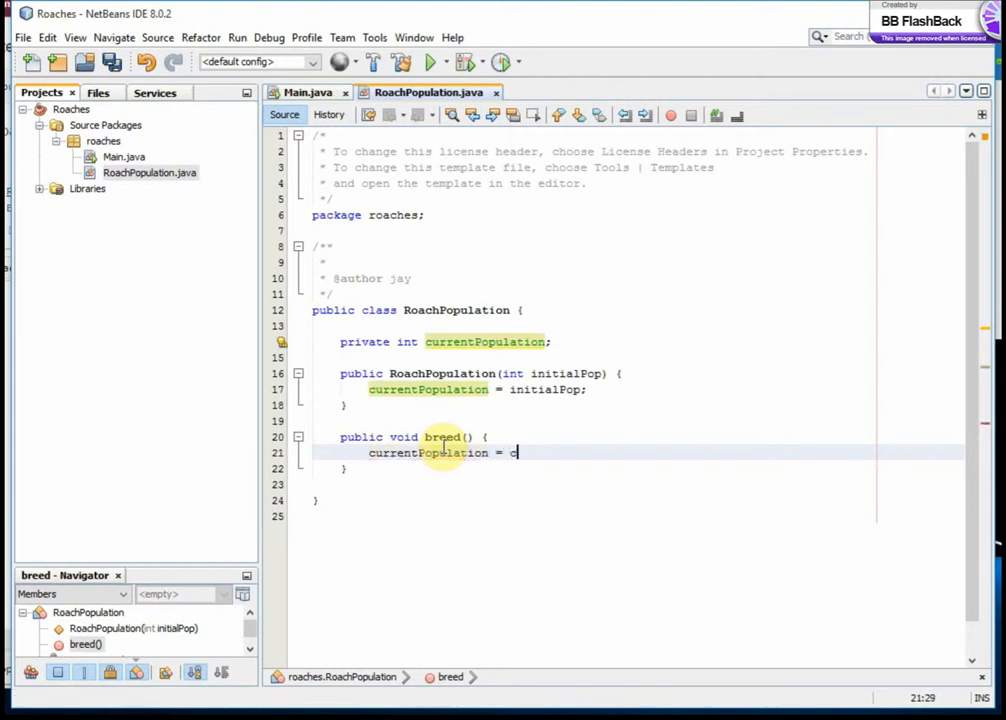
{"action": "type", "text": "urrentPopulation"}
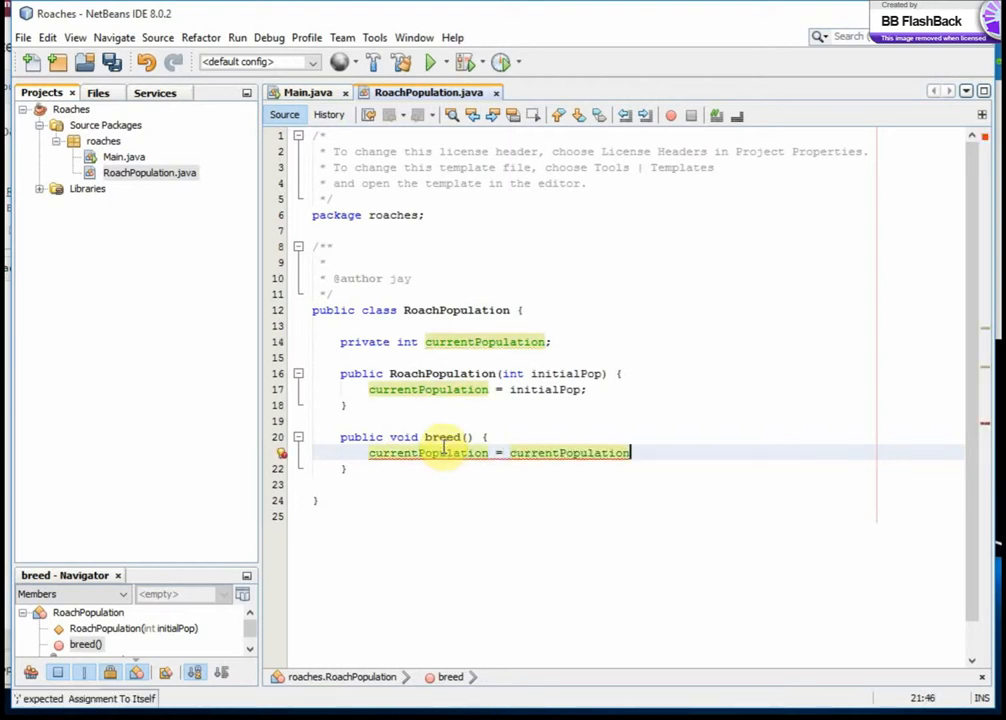
{"action": "type", "text": "* 2;"}
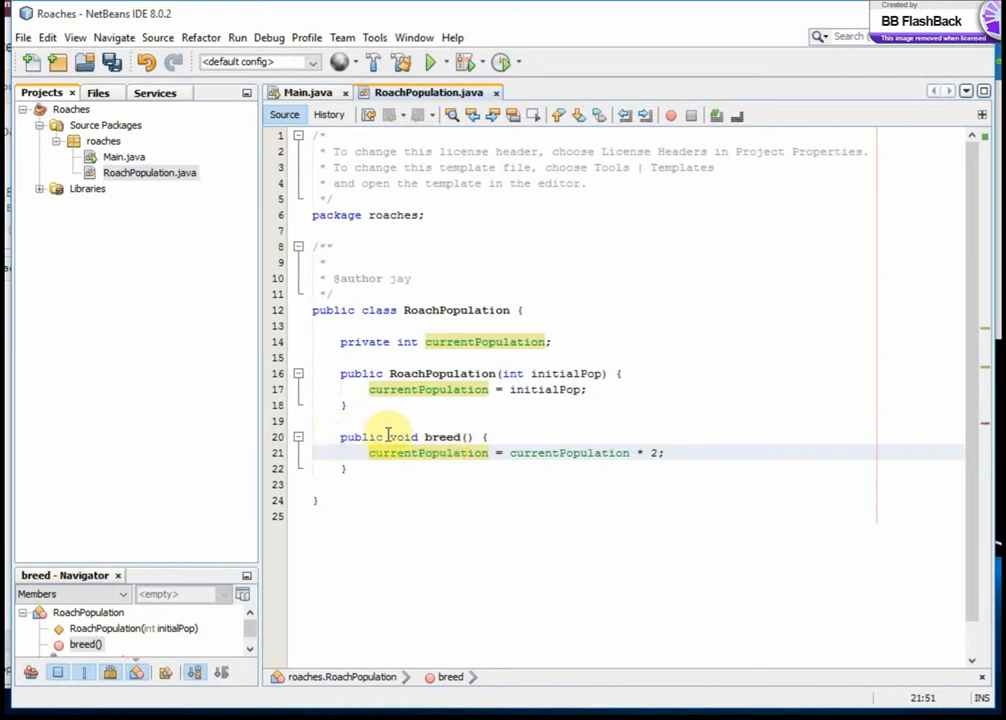
{"action": "mouse_move", "coordinate": [452, 430]}
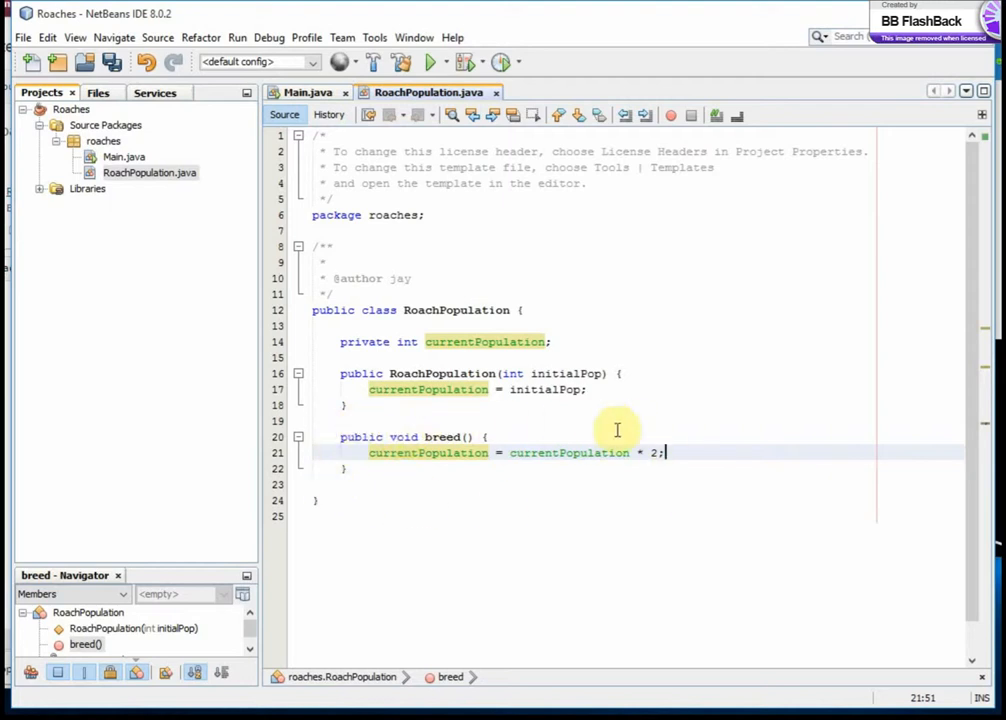
{"action": "mouse_move", "coordinate": [470, 341]}
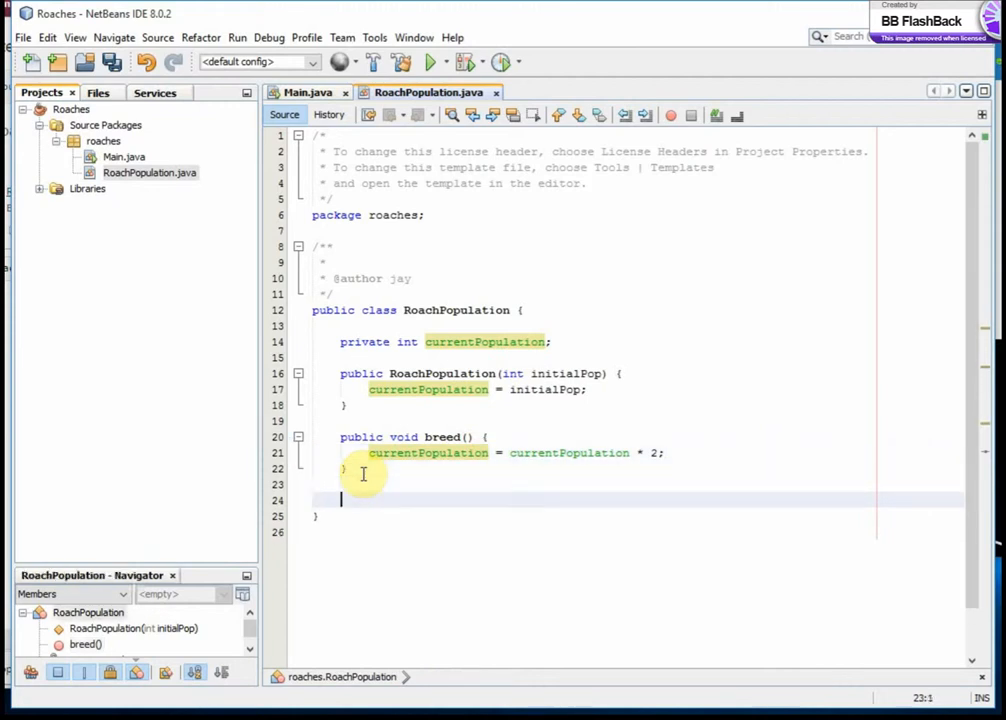
Declare public void spray(double percent) with an empty body.
{"action": "type", "text": "public void"}
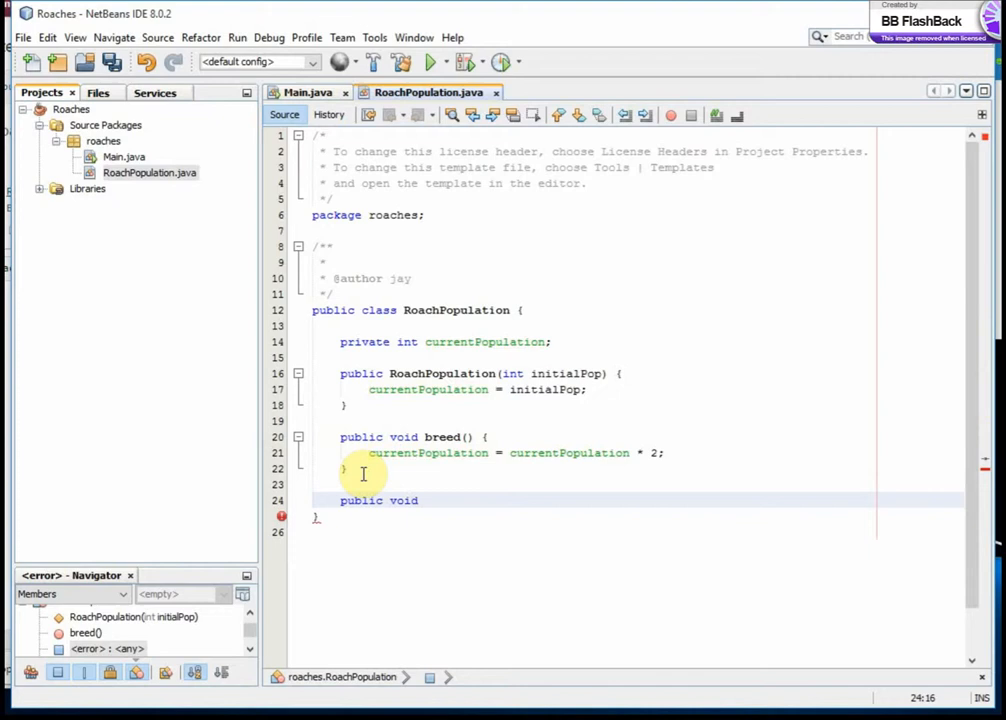
{"action": "type", "text": "spra"}
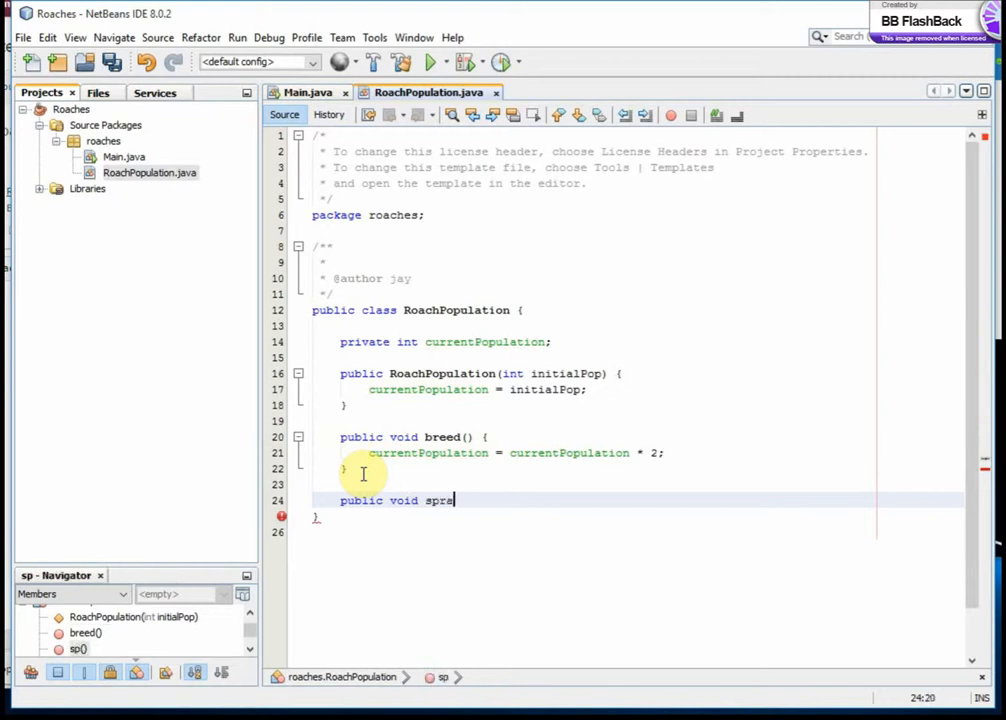
{"action": "type", "text": "y("}
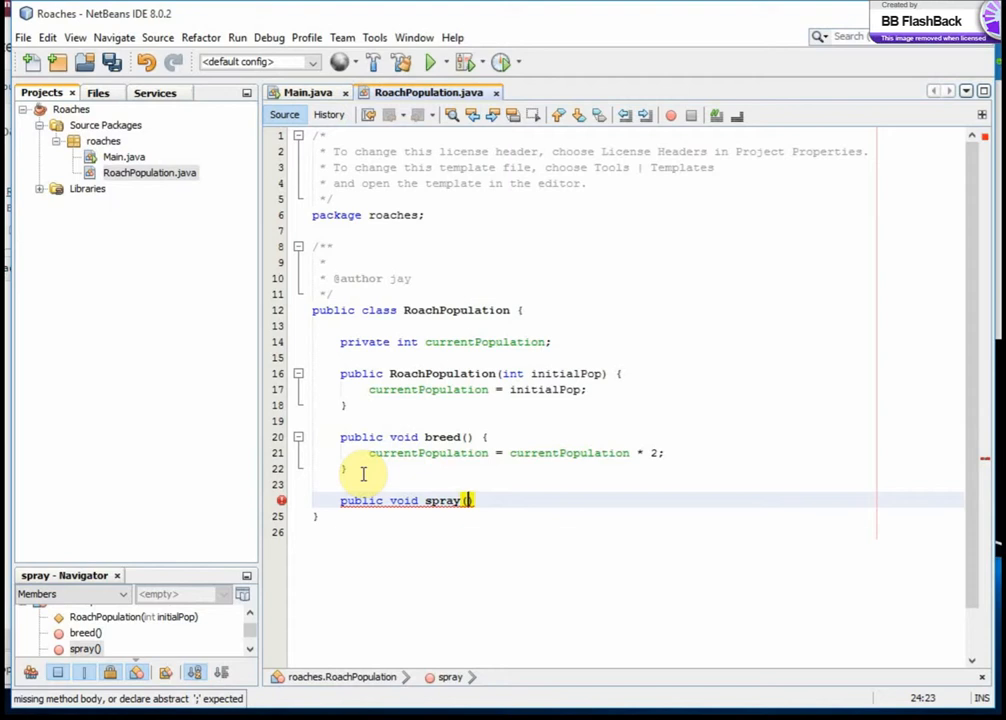
{"action": "type", "text": ")"}
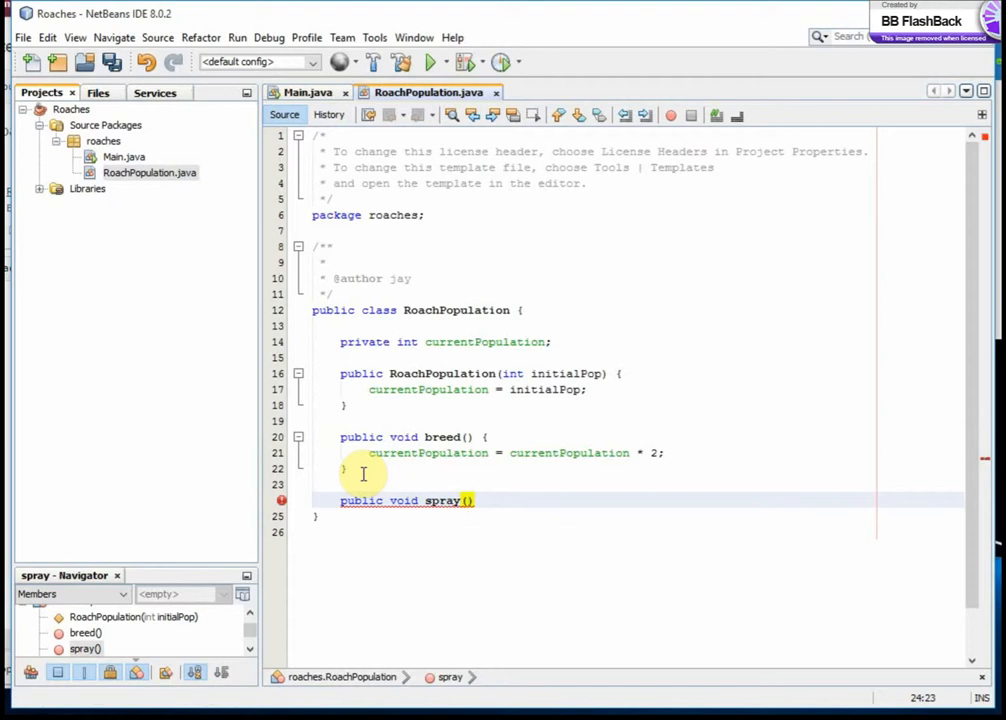
{"action": "type", "text": "d"}
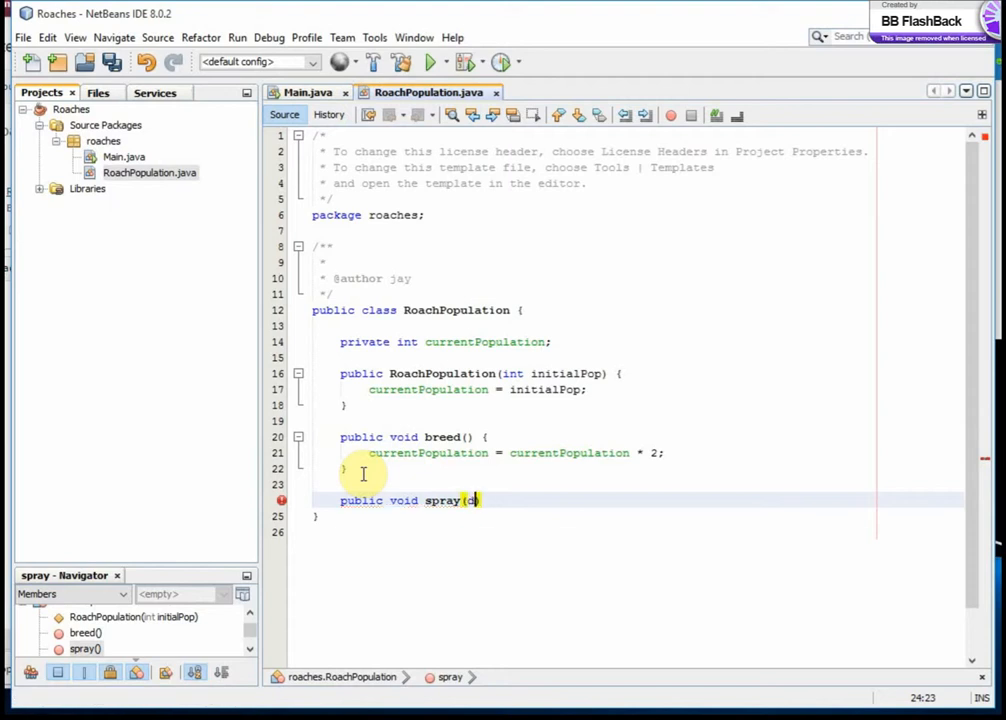
{"action": "type", "text": "double"}
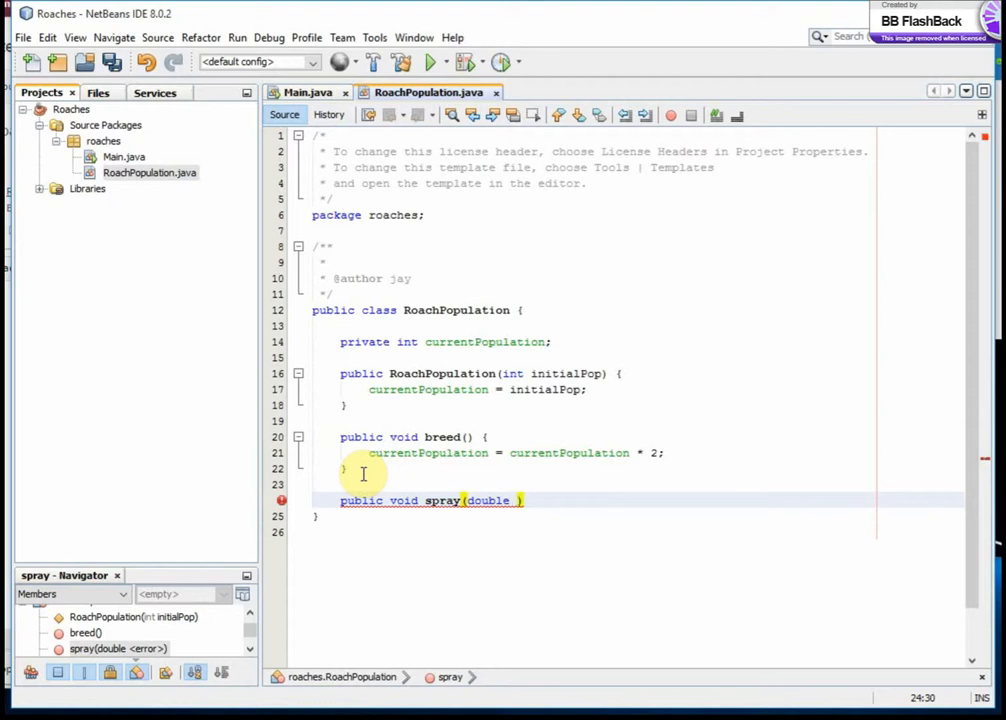
{"action": "type", "text": "p"}
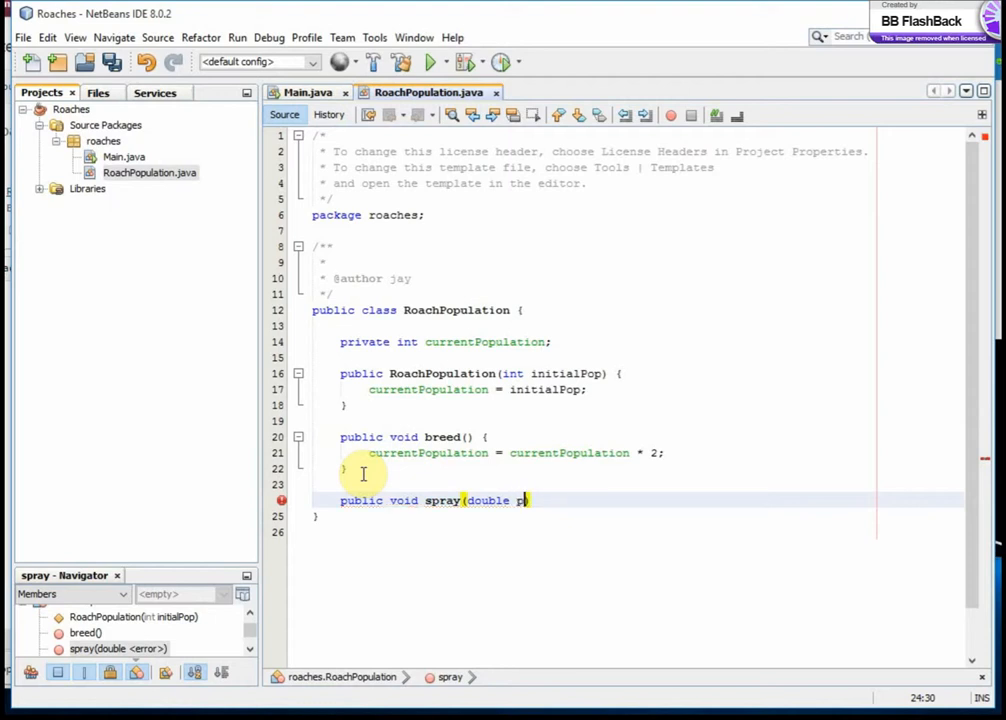
{"action": "type", "text": "ercent)"}
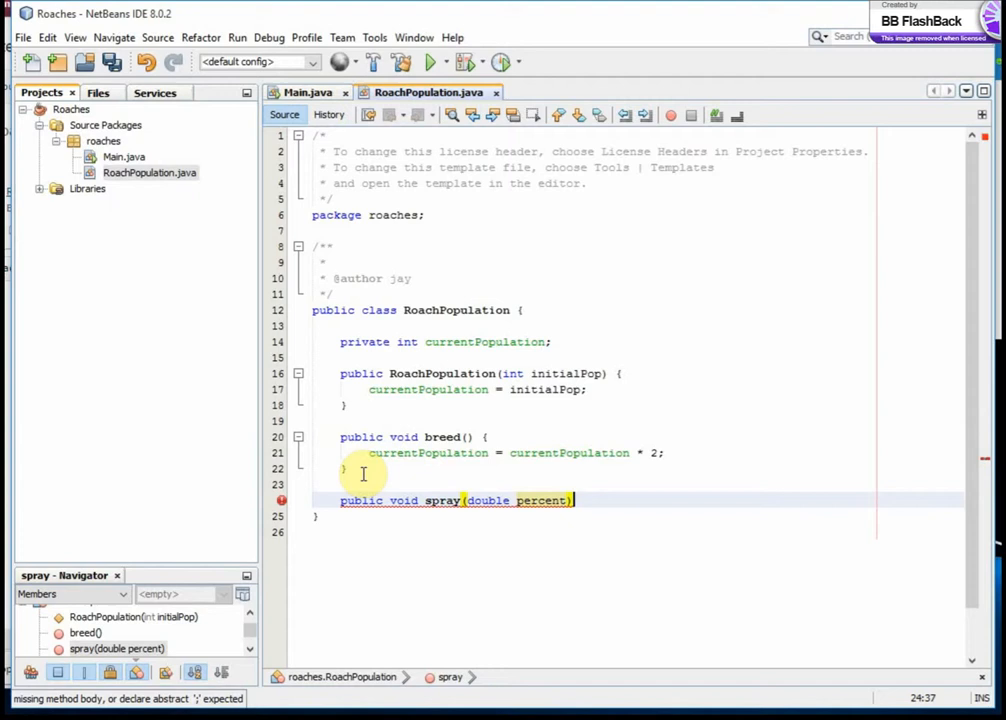
{"action": "type", "text": "{"}
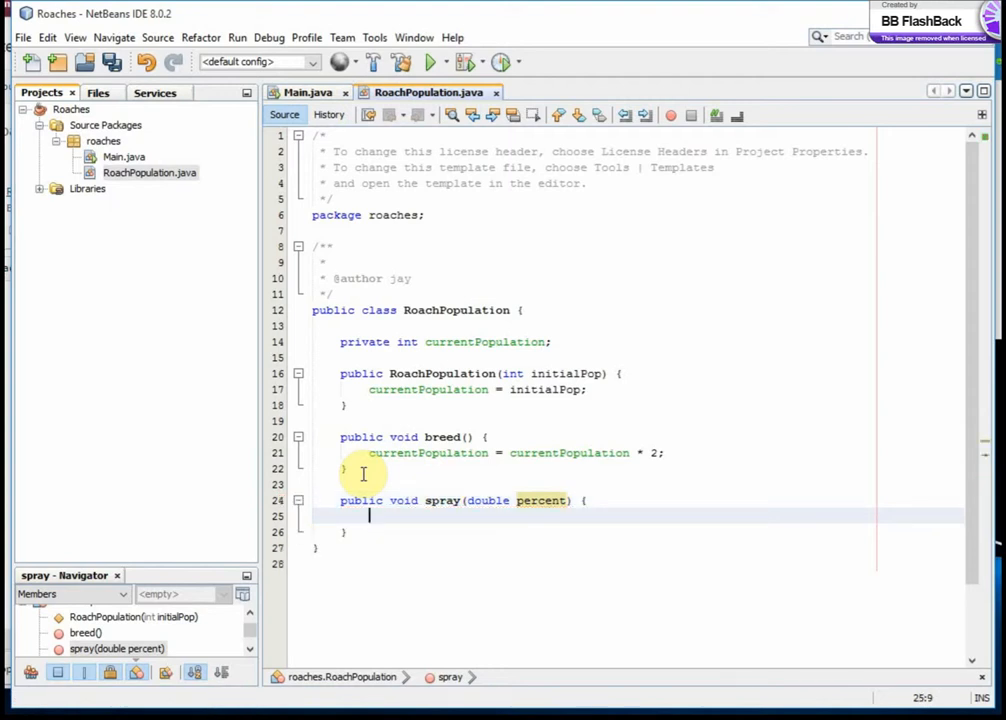
Inside spray, compute double killed = currentPopulation * percent.
{"action": "type", "text": "0.1"}
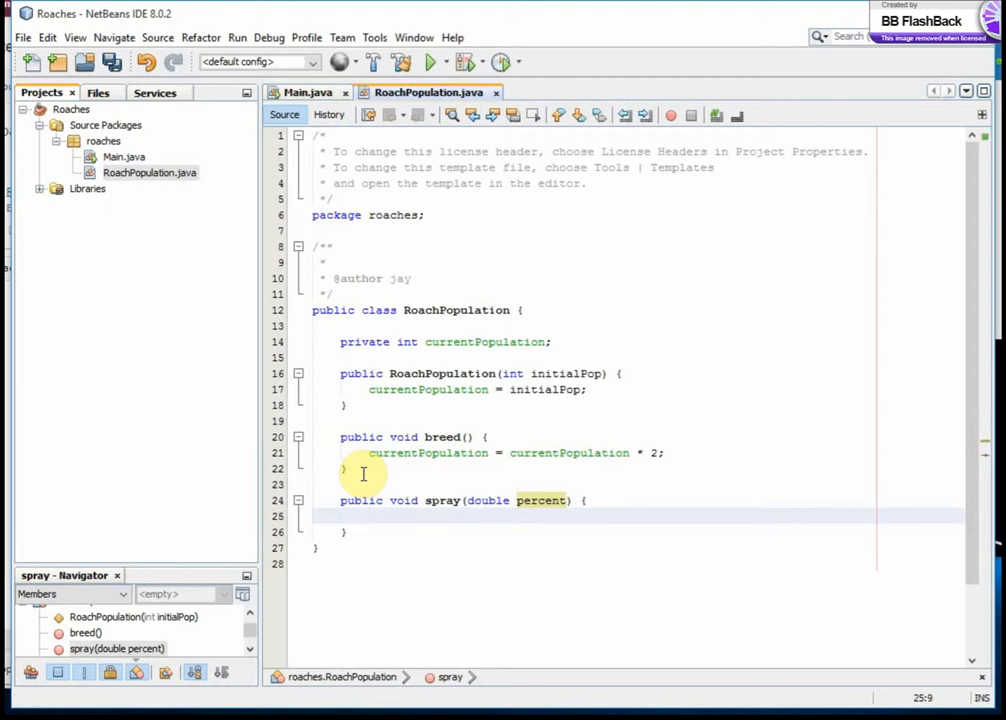
{"action": "type", "text": "1"}
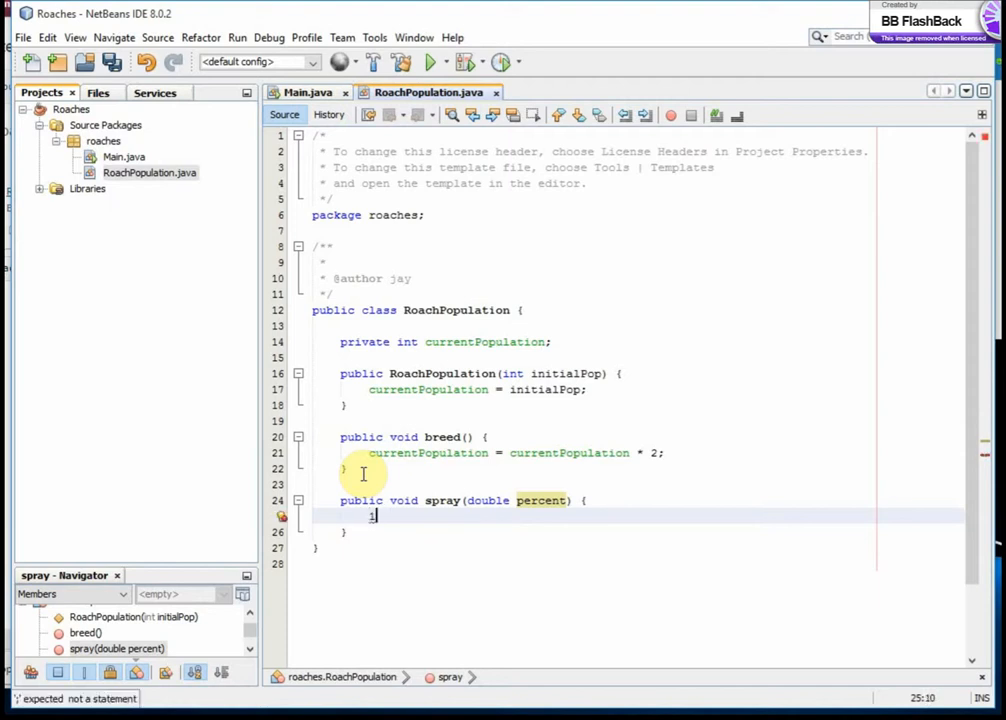
{"action": "key", "text": "Backspace"}
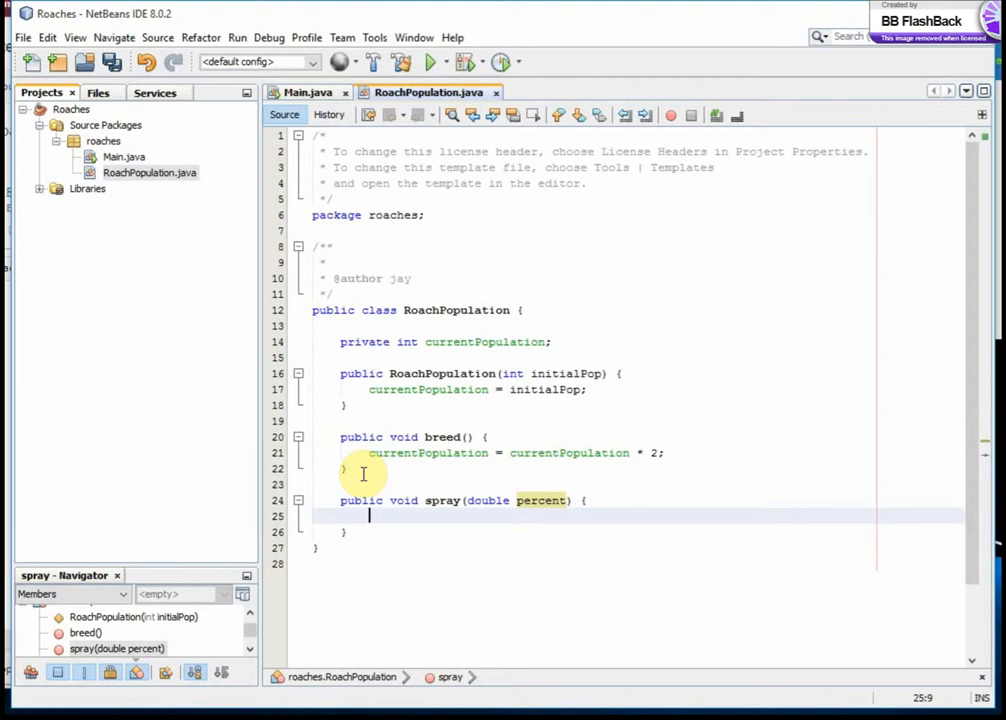
{"action": "type", "text": "double"}
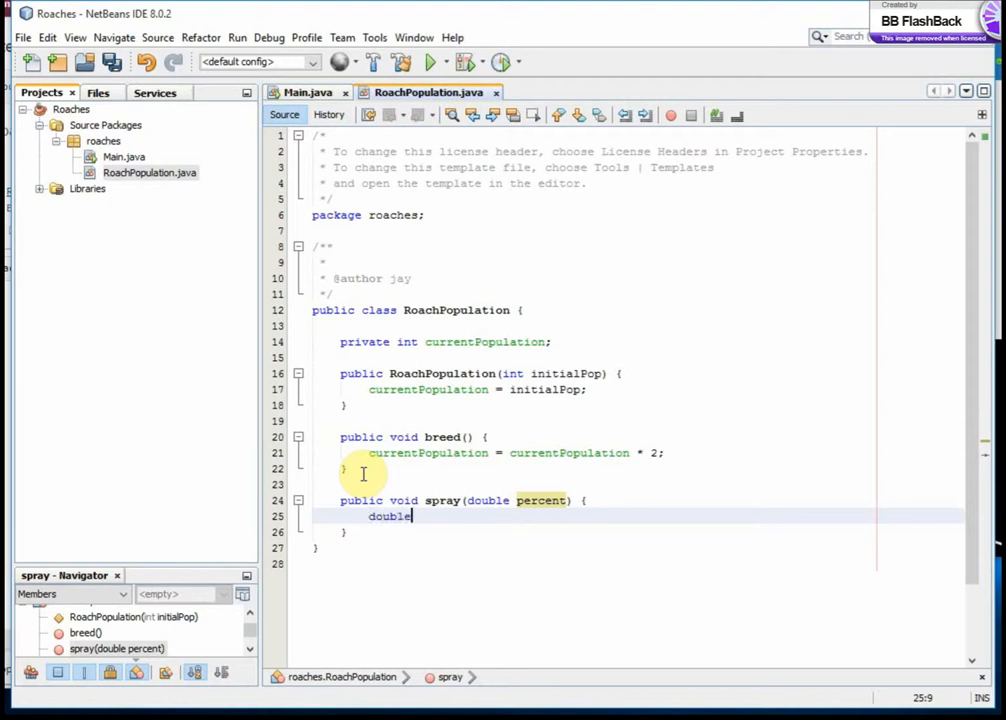
{"action": "type", "text": "killed = c"}
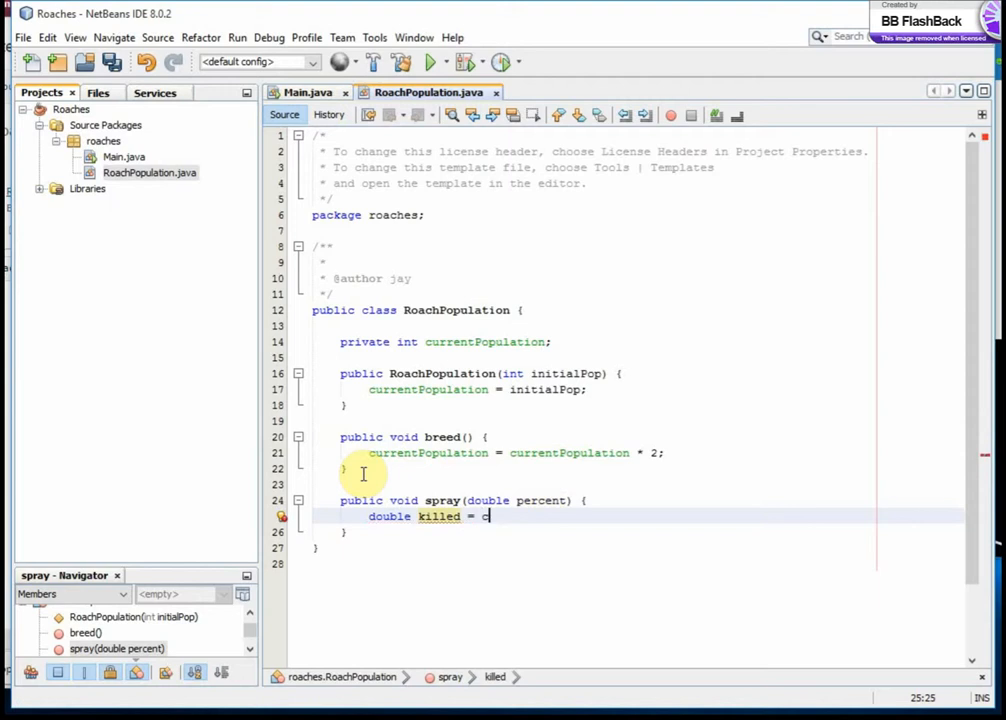
{"action": "type", "text": "urrentPopulation"}
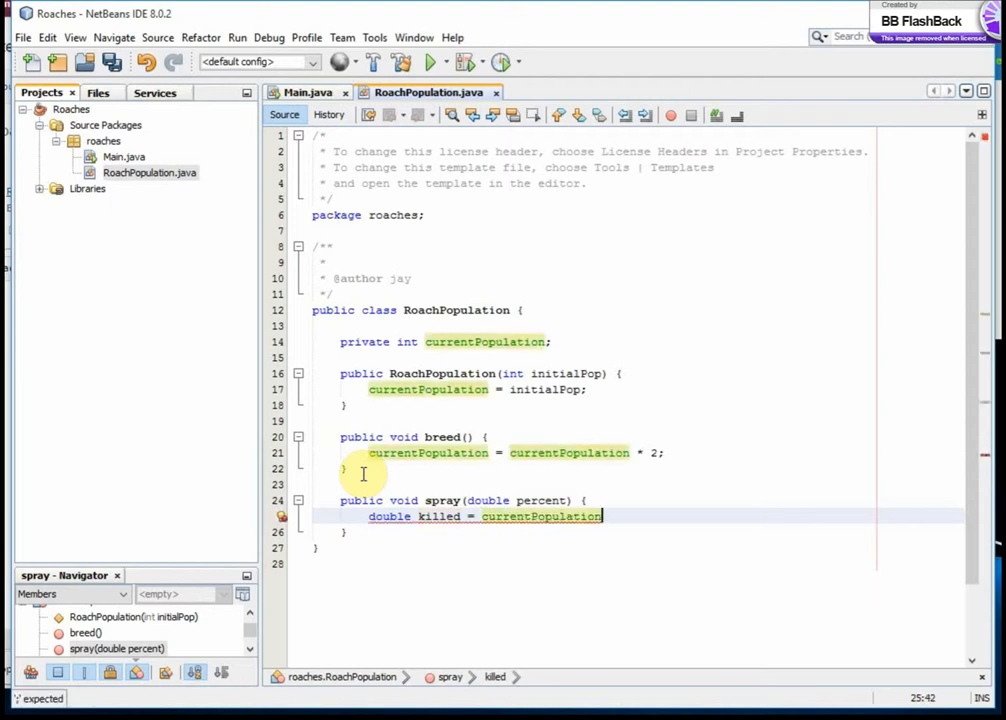
{"action": "type", "text": "*percent;"}
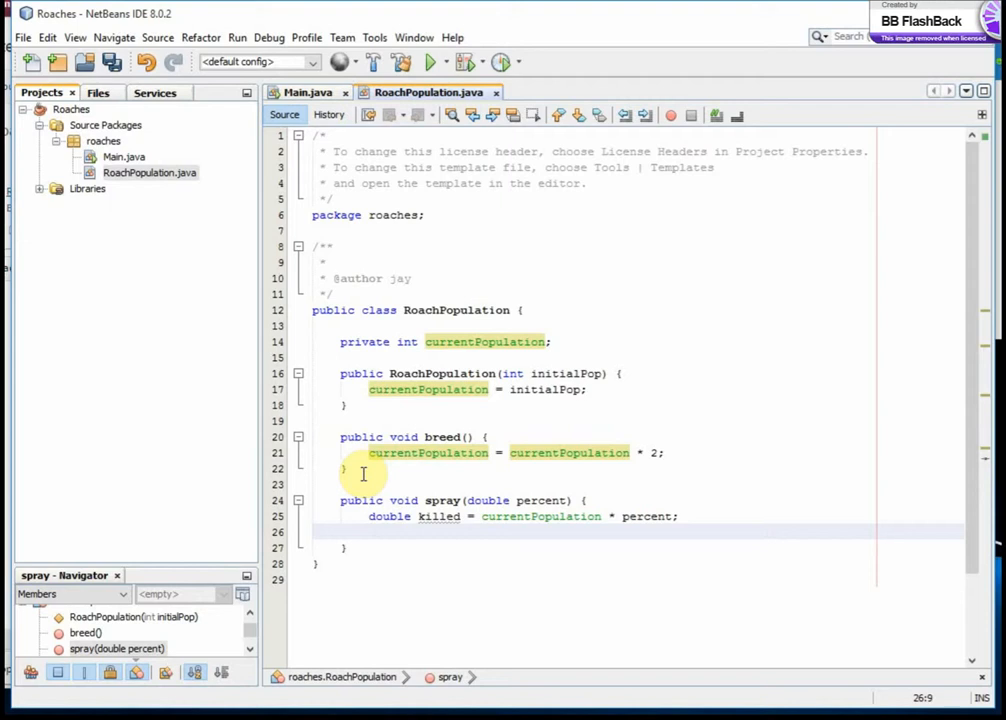
Add int roachesKilled = (int) killed, dropping the attempted Math.ceil wrapper.
{"action": "type", "text": "int"}
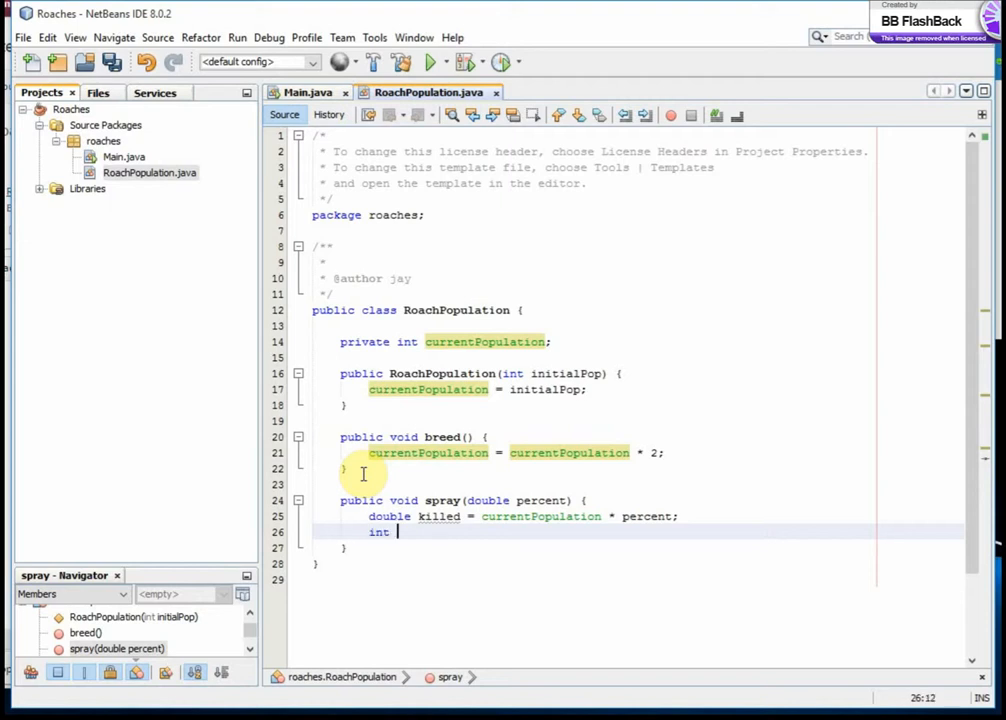
{"action": "type", "text": "roache"}
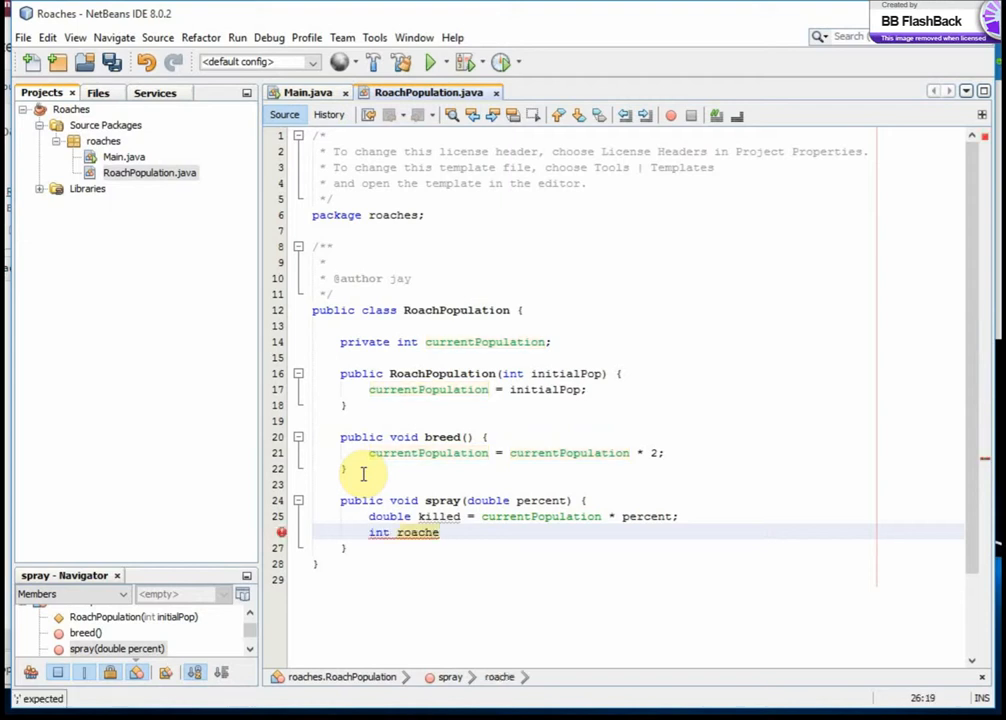
{"action": "type", "text": "sKilled = Math"}
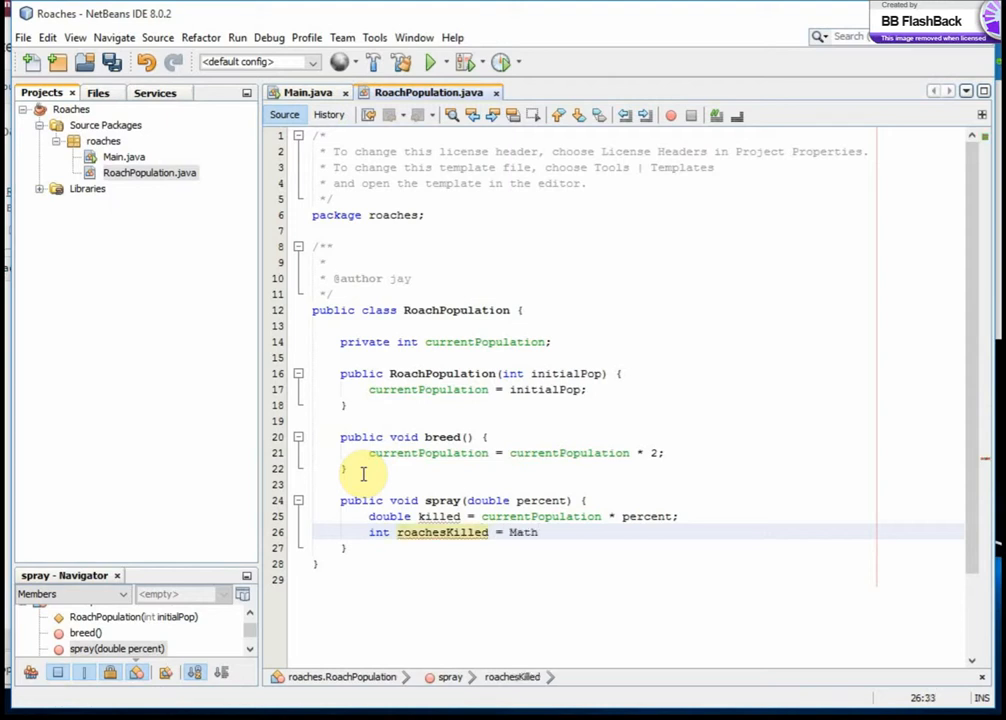
{"action": "type", "text": "."}
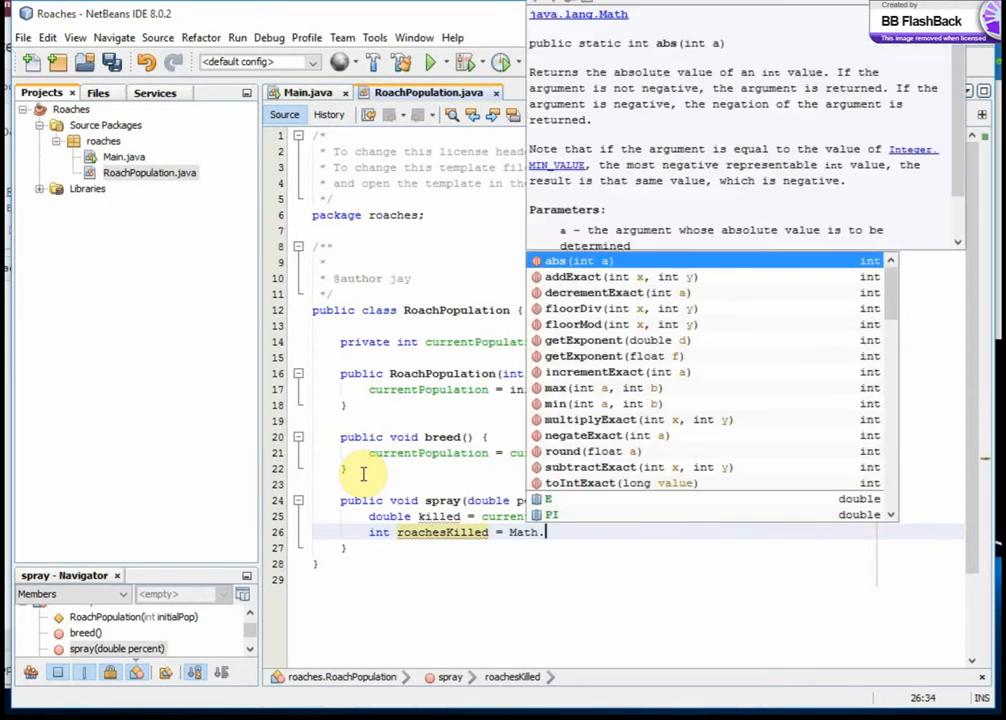
{"action": "type", "text": "c"}
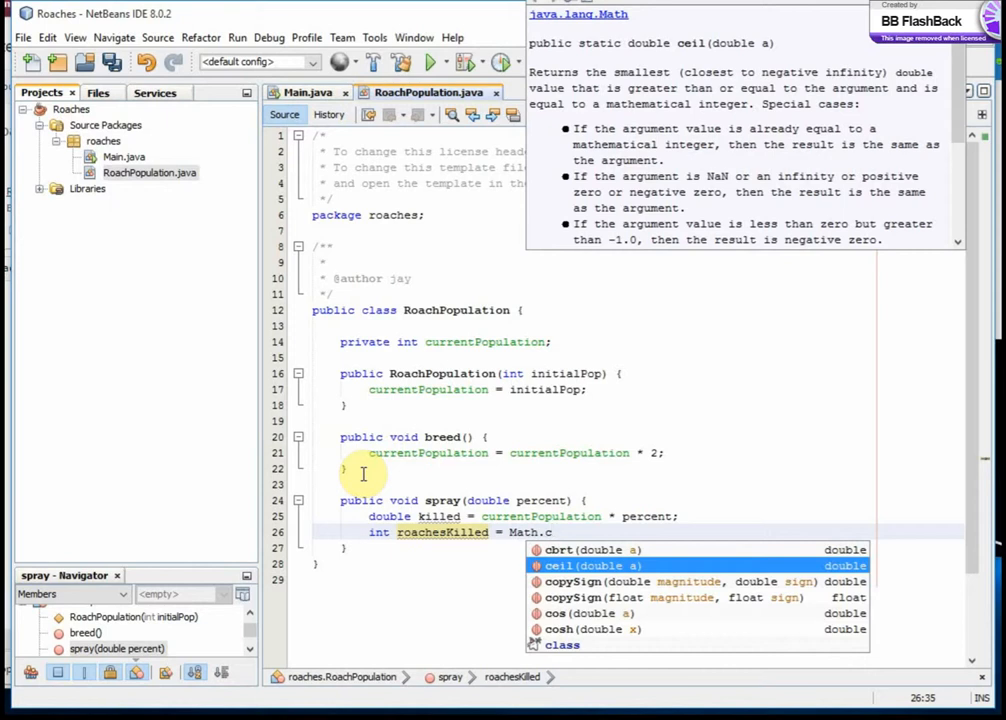
{"action": "type", "text": "c"}
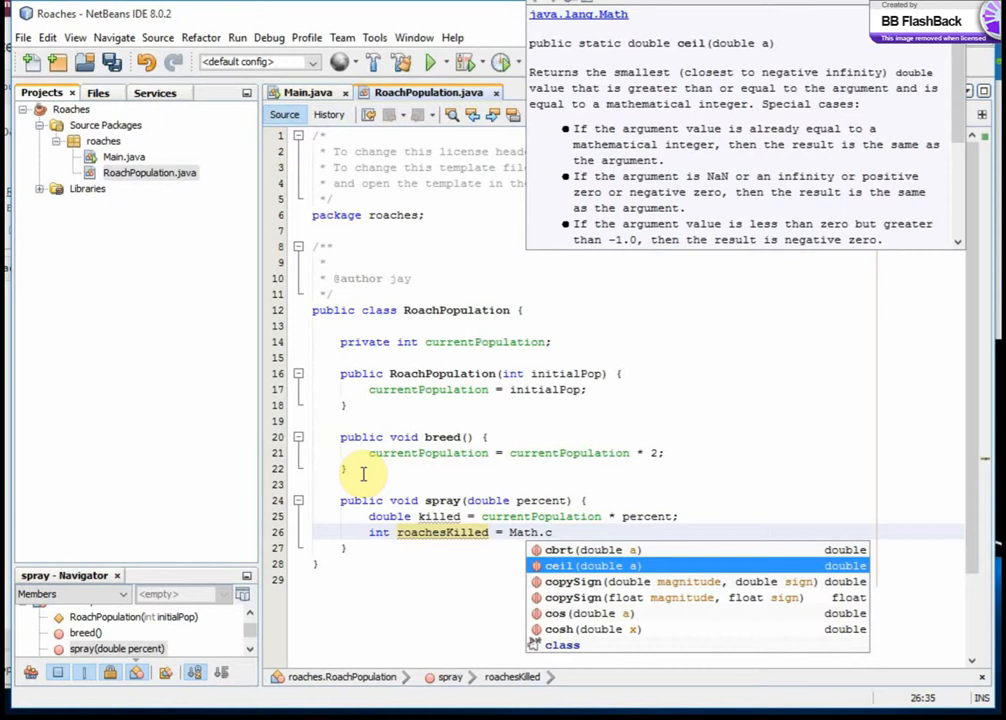
{"action": "type", "text": "c"}
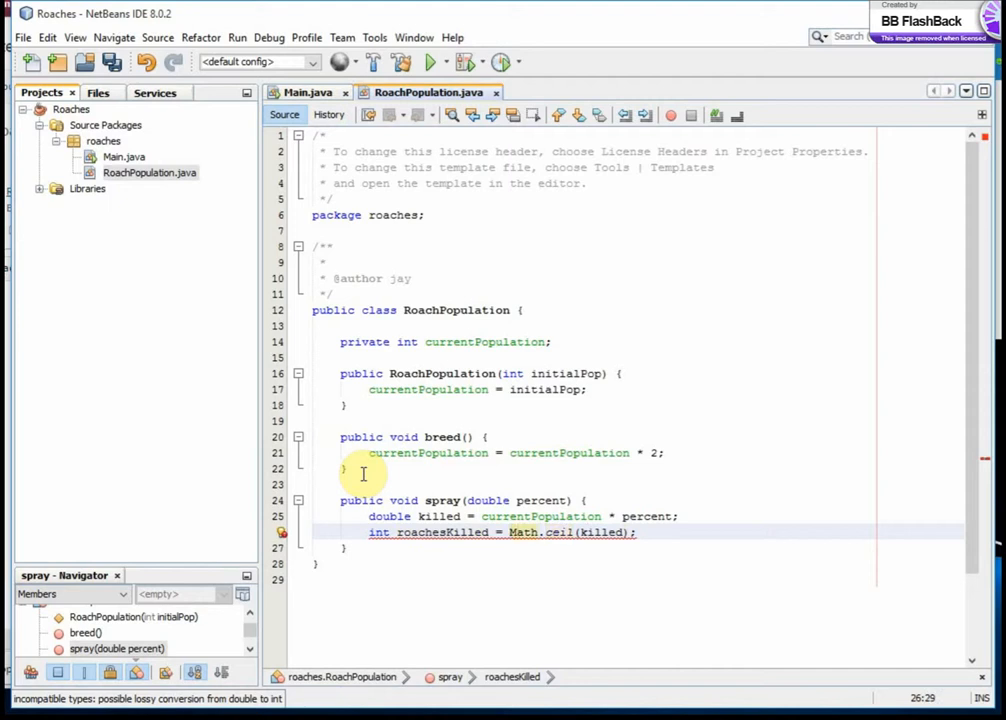
{"action": "type", "text": "(int)"}
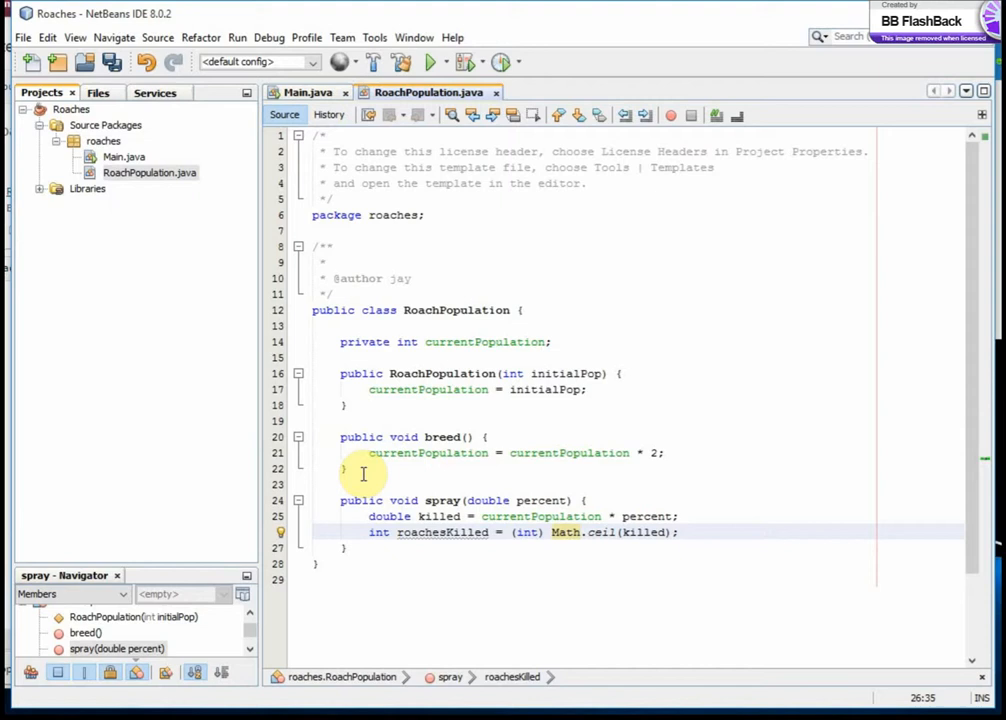
{"action": "left_click", "coordinate": [551, 532]}
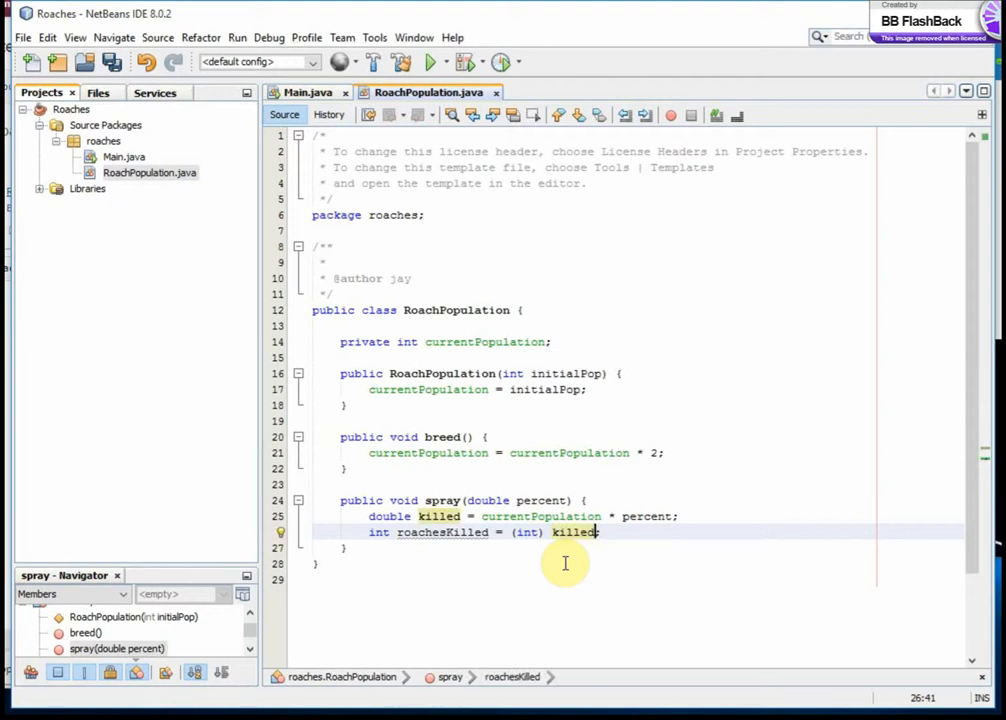
{"action": "type", "text": ";"}
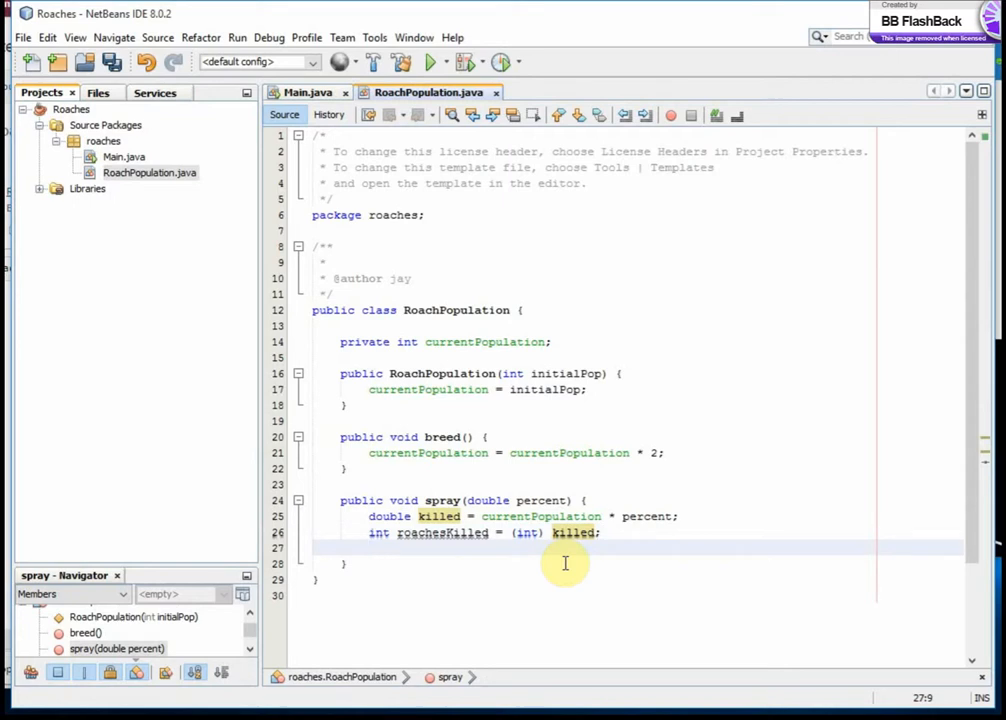
Subtract roachesKilled from currentPopulation in spray and save the file.
{"action": "type", "text": "currentPopulation"}
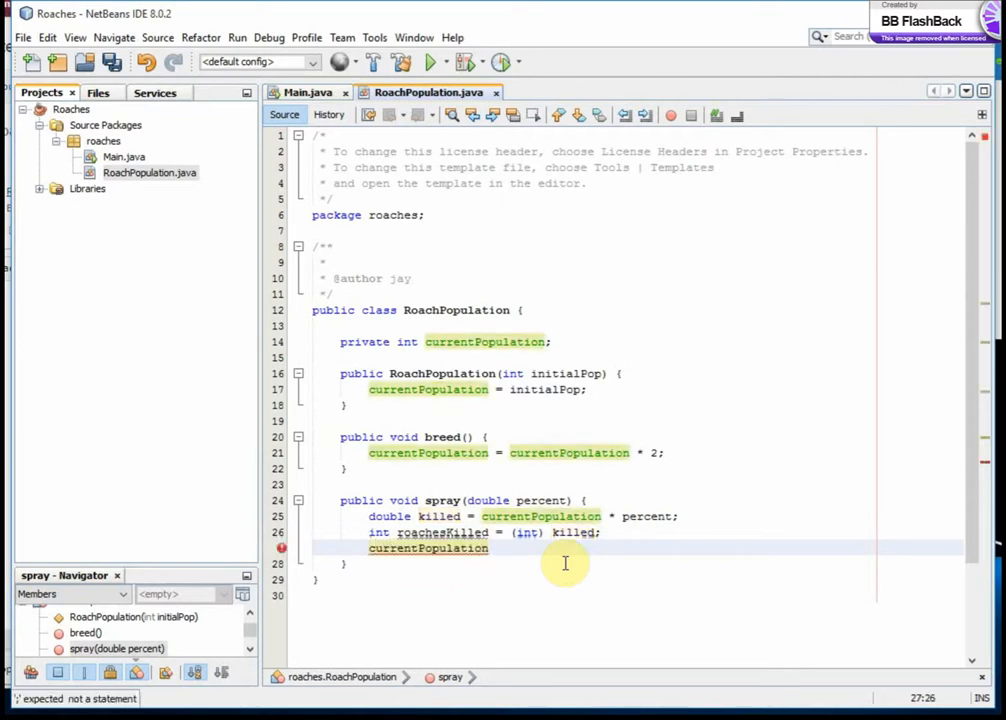
{"action": "type", "text": "= currentPopulation"}
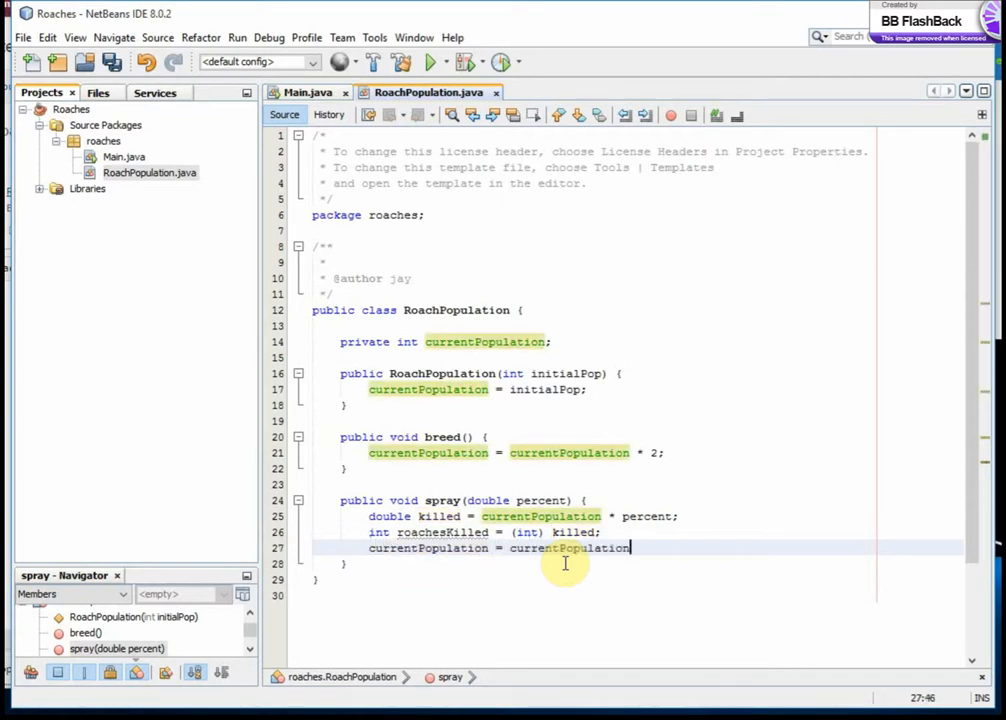
{"action": "type", "text": "-"}
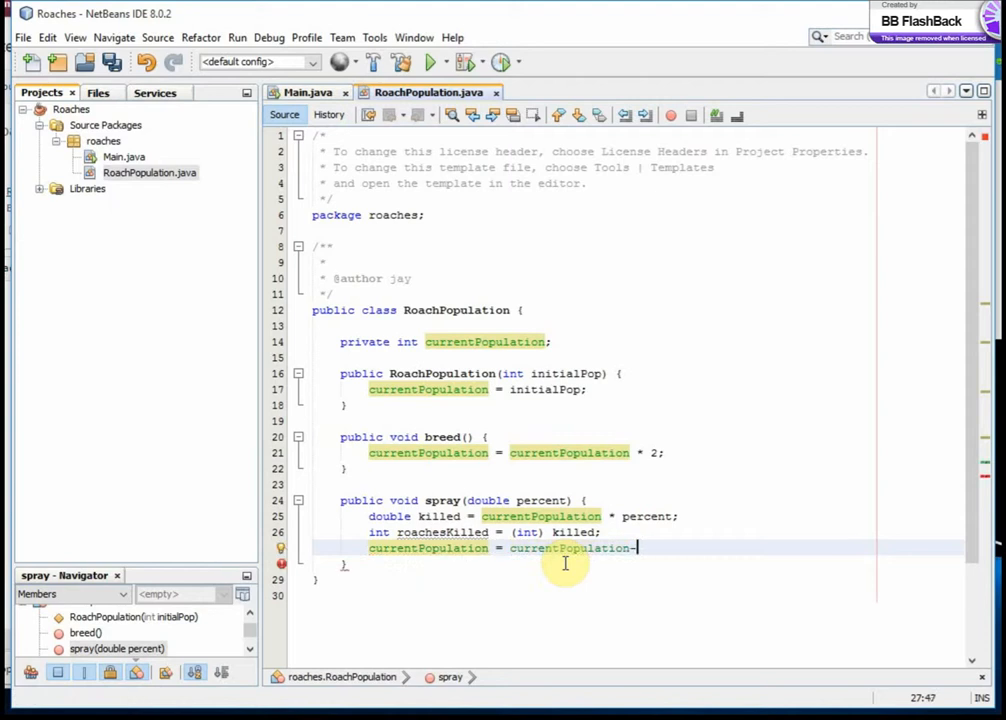
{"action": "type", "text": "-roa"}
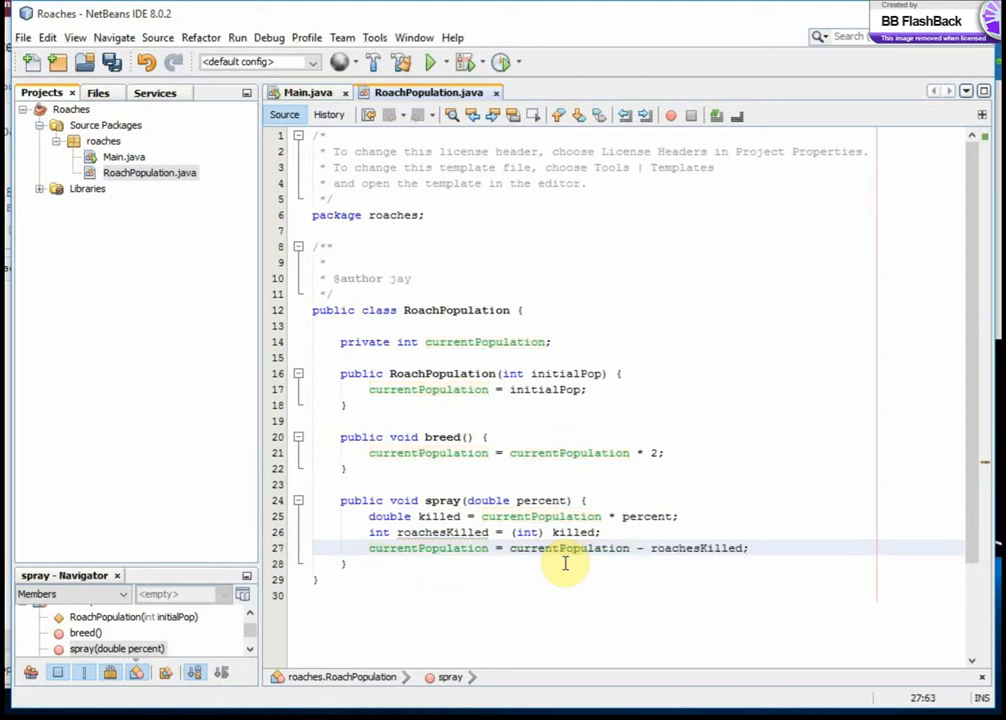
{"action": "key", "text": "ctrl+s"}
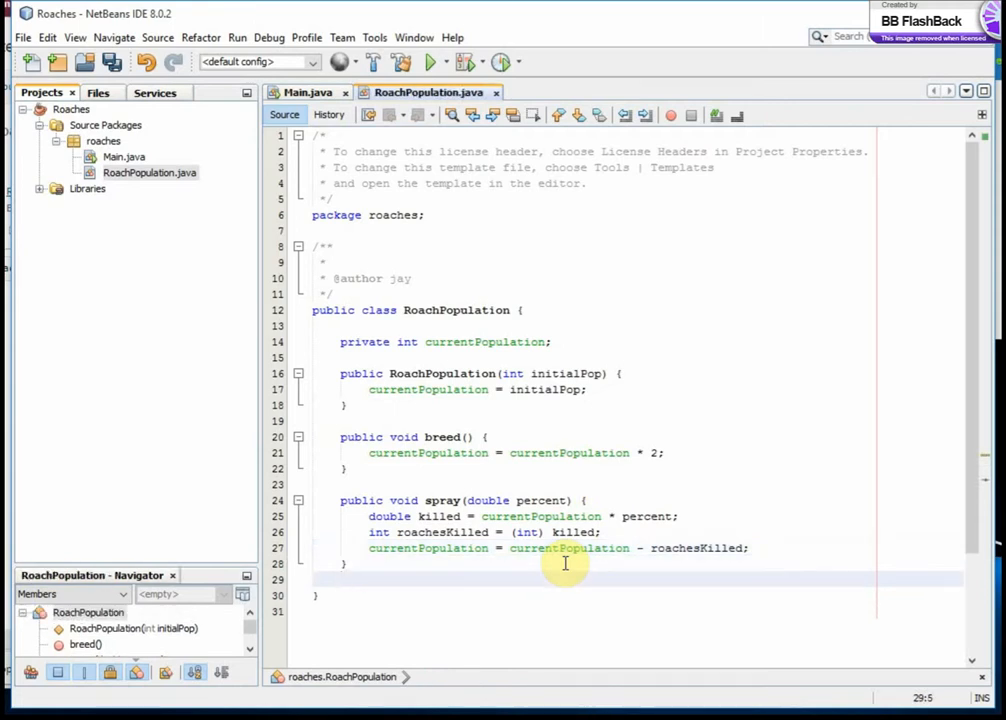
Add public int getRoaches() returning currentPopulation, renaming it from getPopulation.
{"action": "key", "text": "enter"}
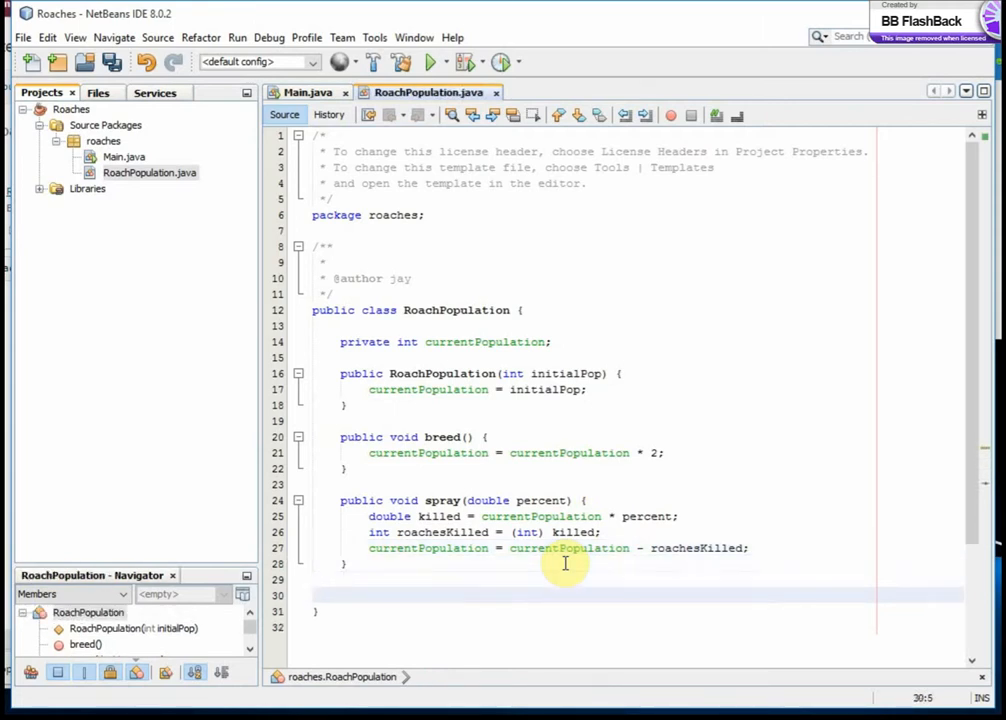
{"action": "type", "text": "public"}
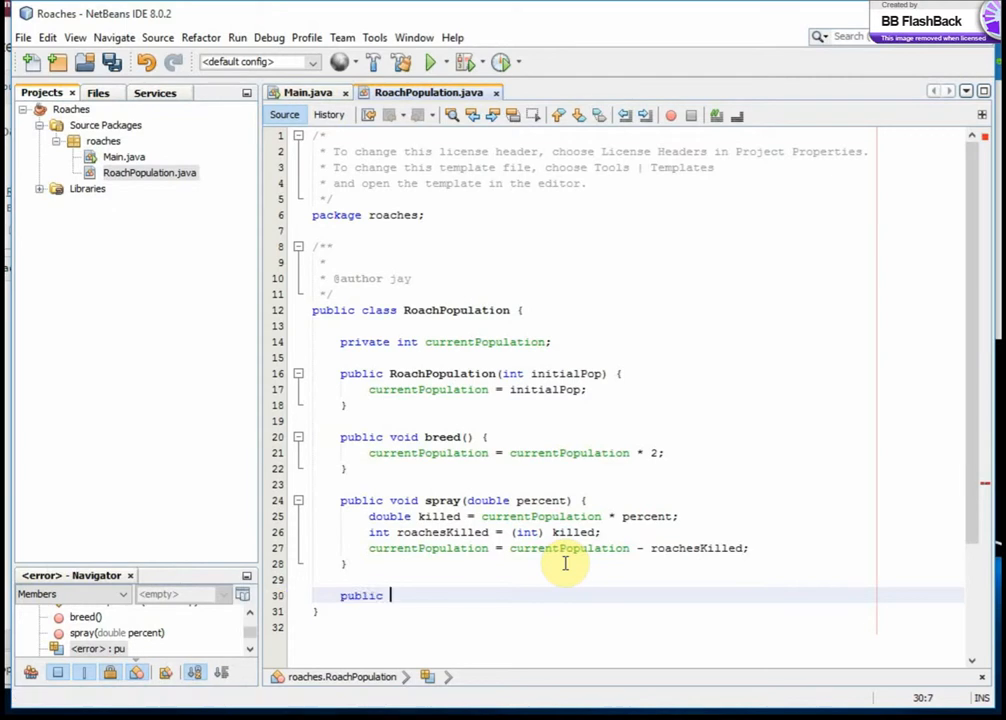
{"action": "type", "text": "int"}
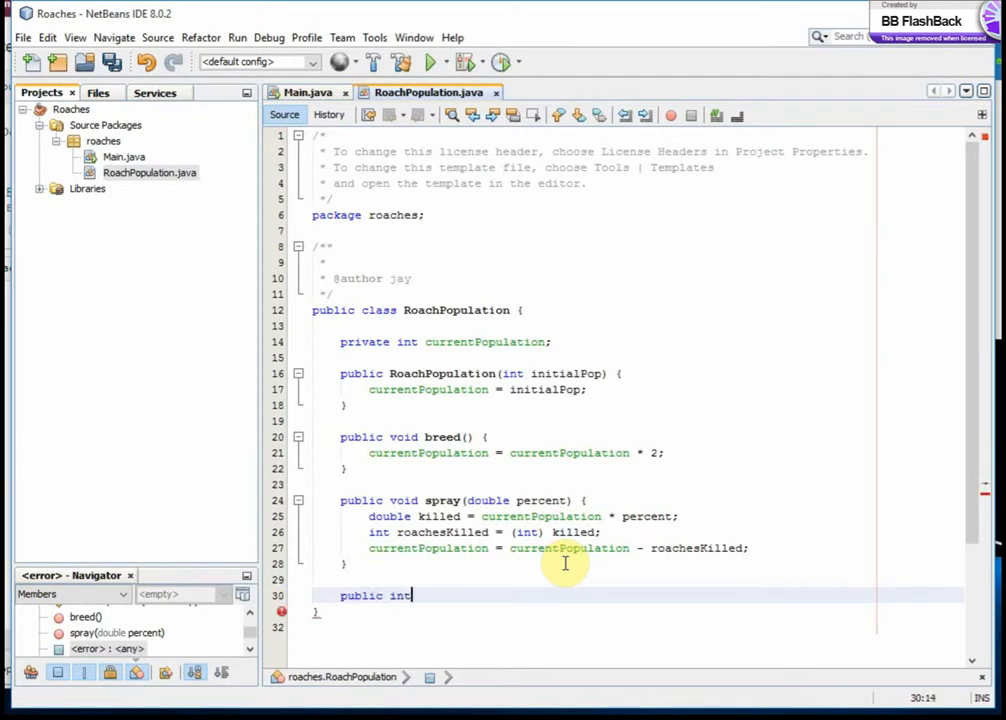
{"action": "type", "text": "getPop"}
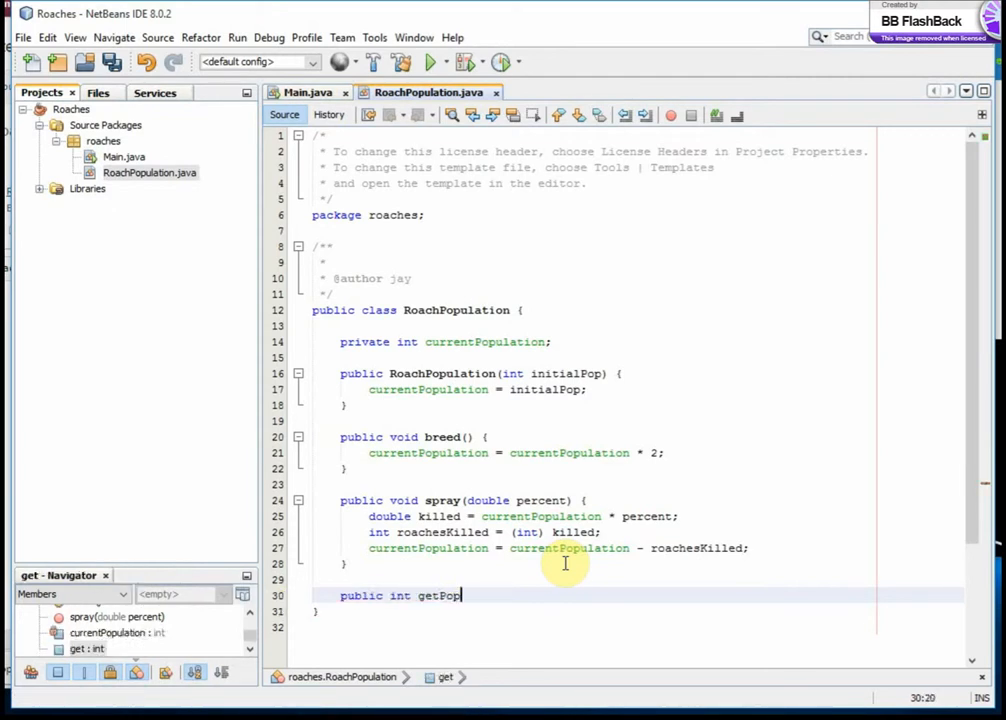
{"action": "type", "text": "ulation()"}
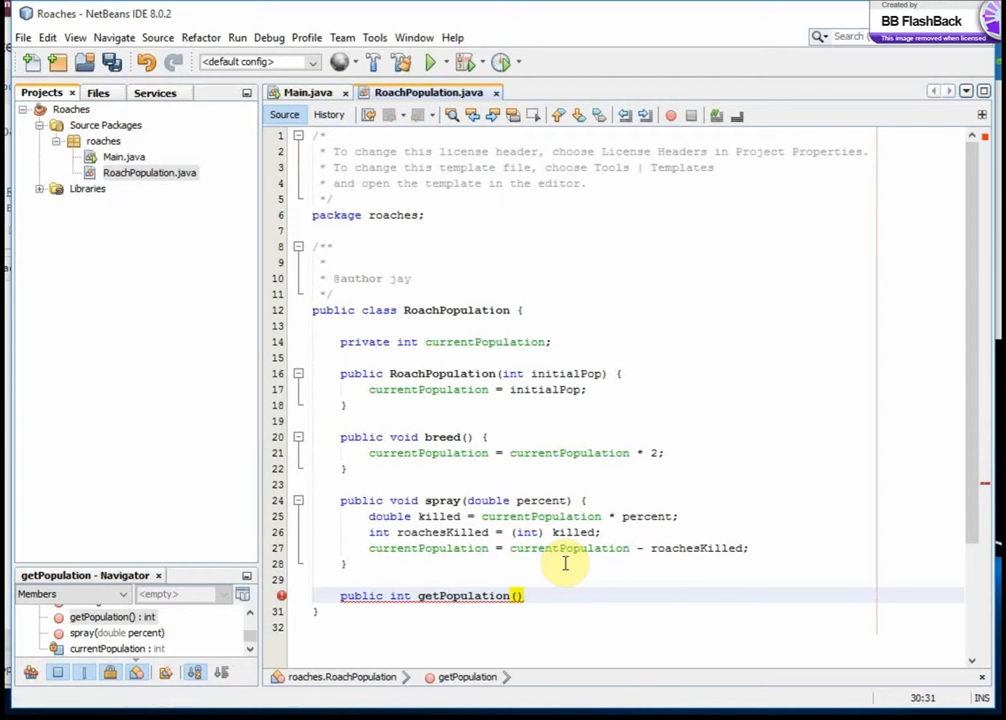
{"action": "left_click", "coordinate": [519, 595]}
{"action": "type", "text": "Roaches"}
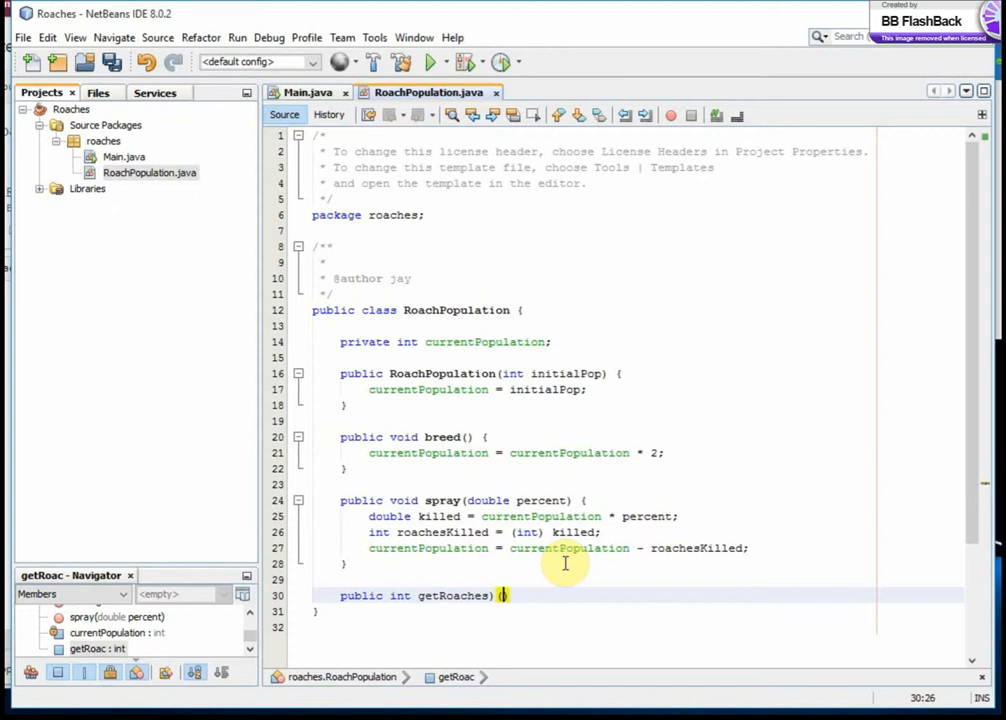
{"action": "type", "text": ")"}
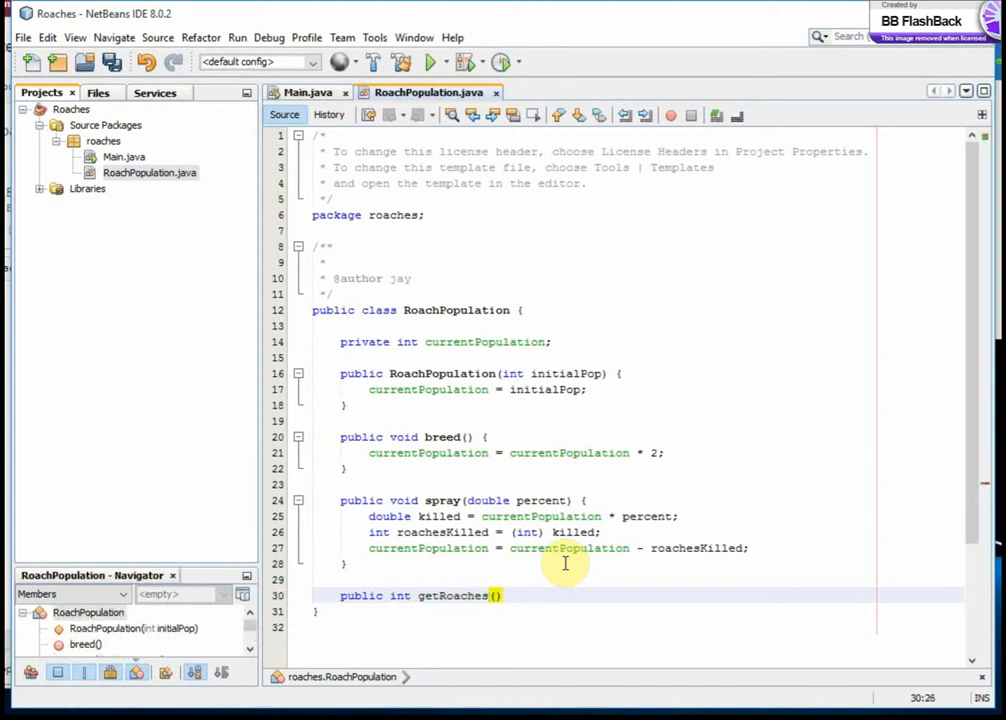
{"action": "type", "text": "return currentPopulation;"}
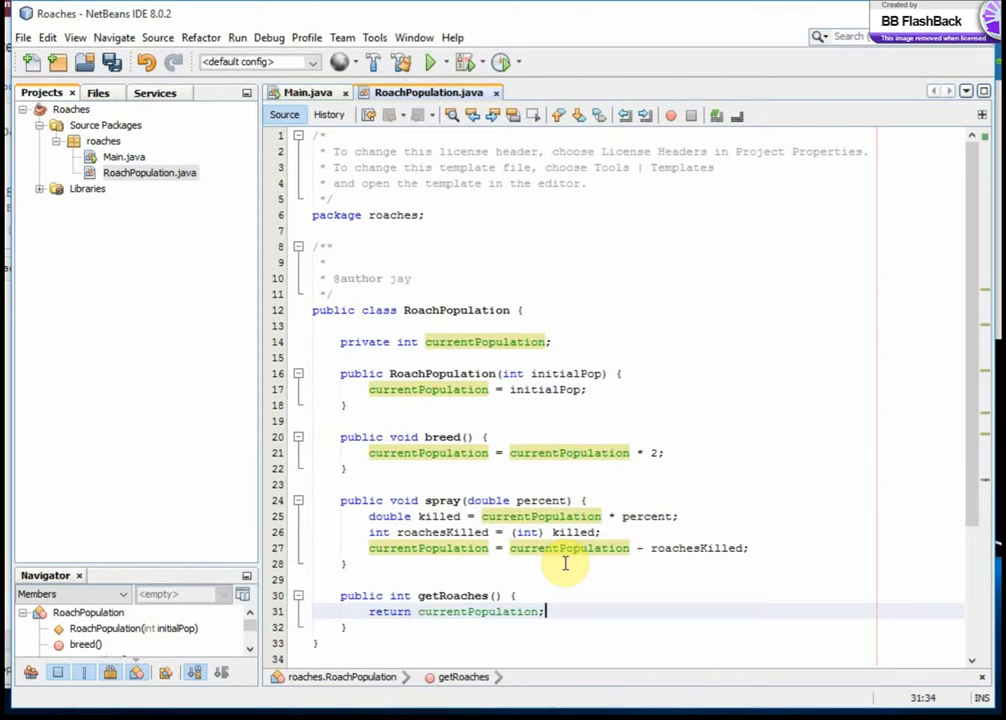
{"action": "mouse_move", "coordinate": [588, 373]}
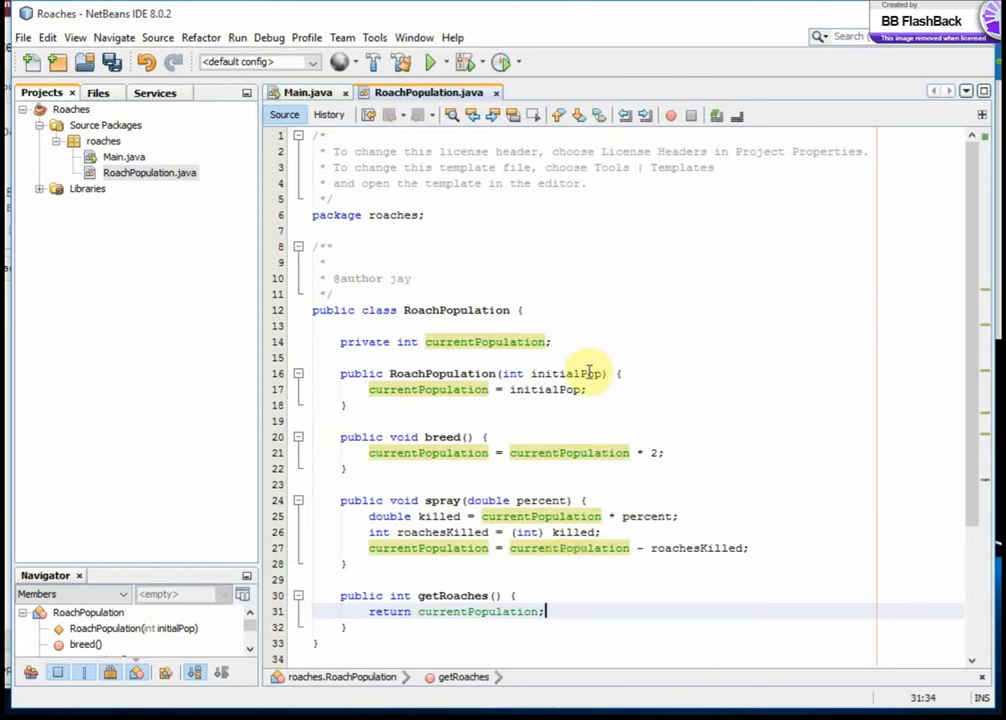
{"action": "left_click", "coordinate": [110, 62]}
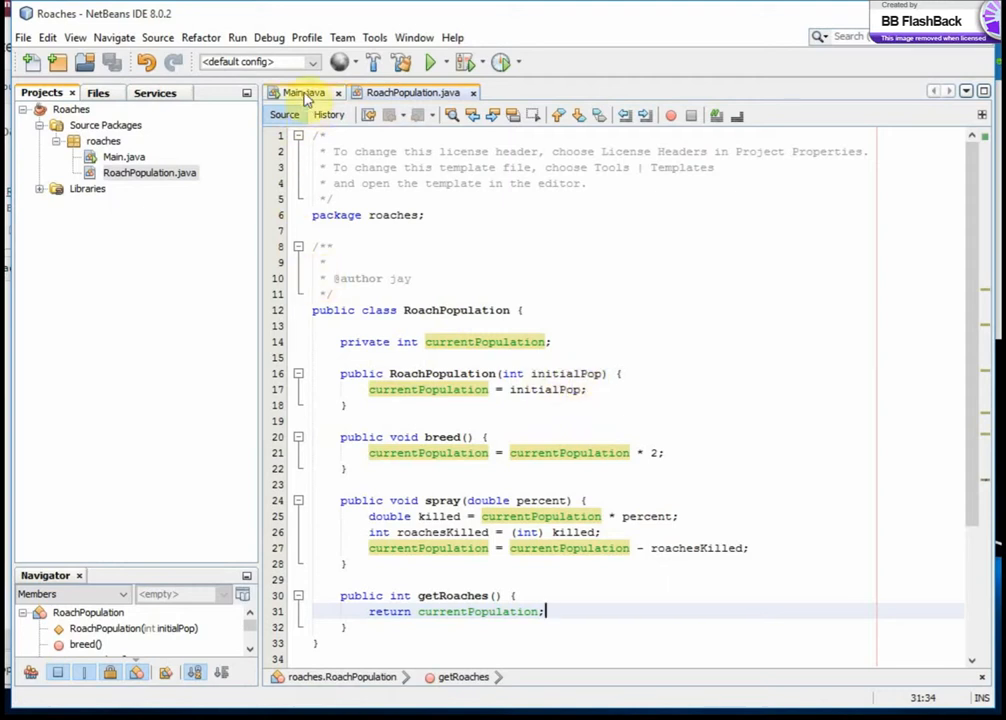
In Main, create RoachPopulation population = new RoachPopulation(10).
{"action": "left_click", "coordinate": [305, 92]}
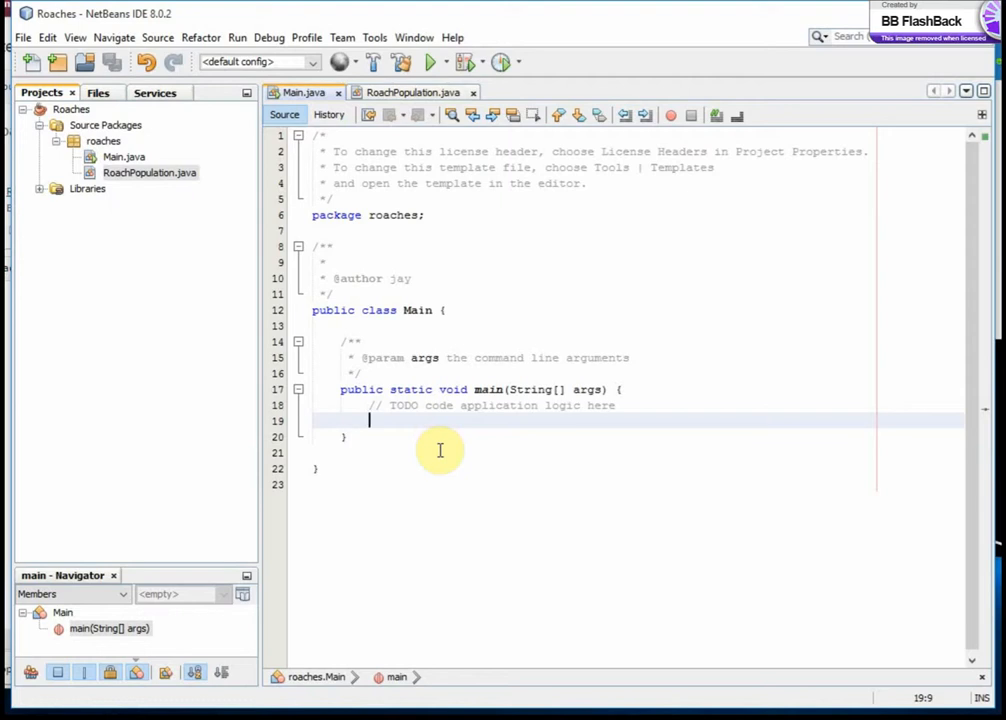
{"action": "type", "text": "RoachPopulation pop"}
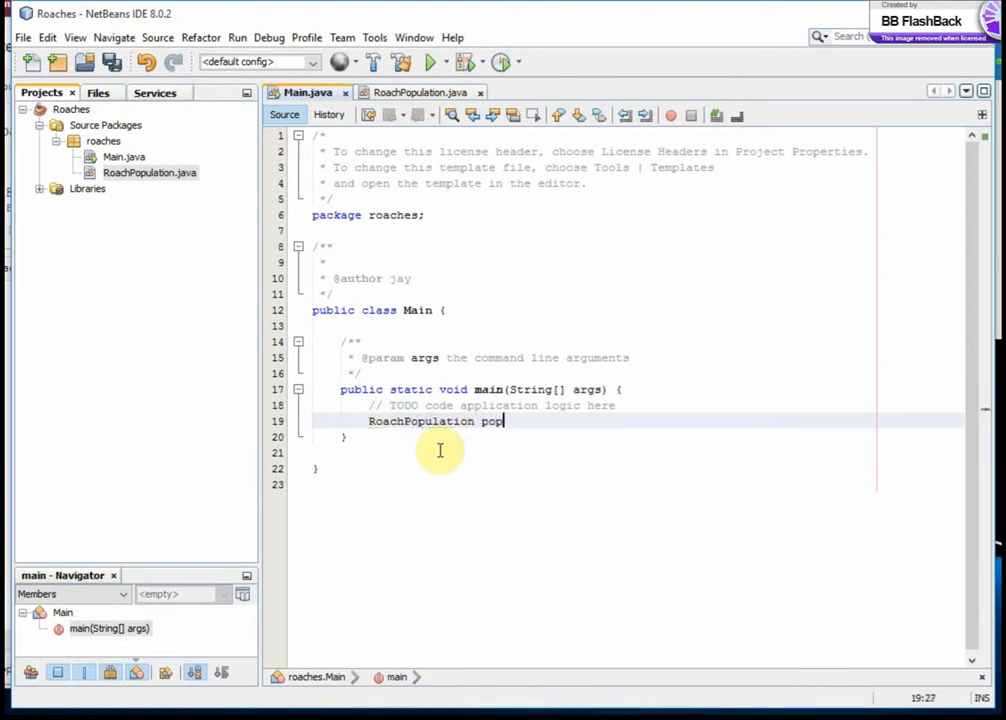
{"action": "type", "text": "ulatio"}
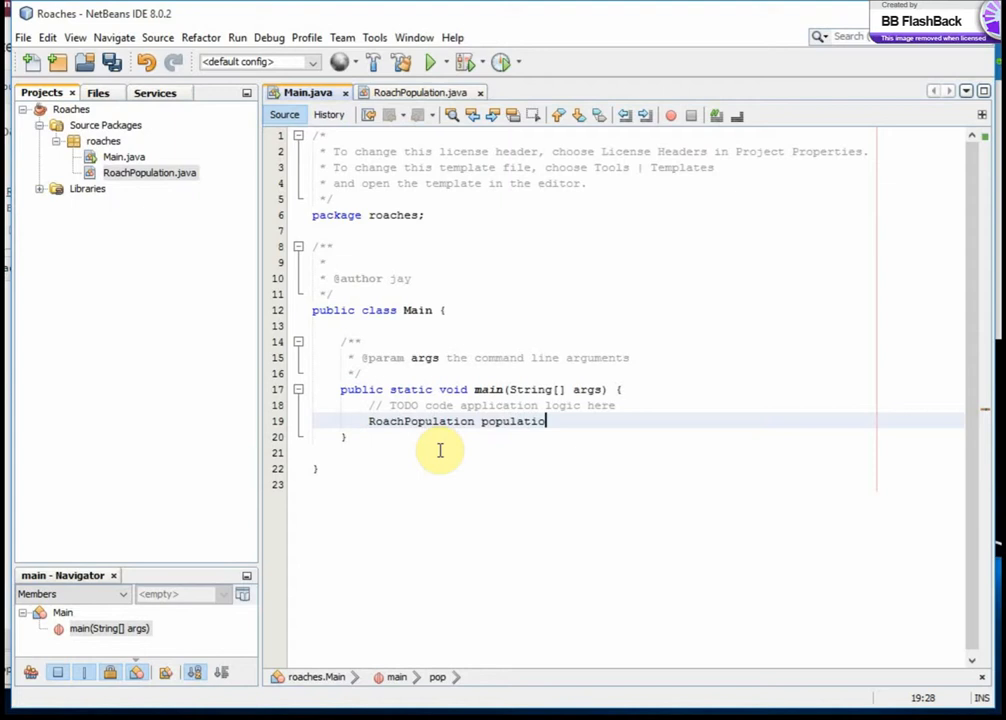
{"action": "type", "text": "n=new Roa"}
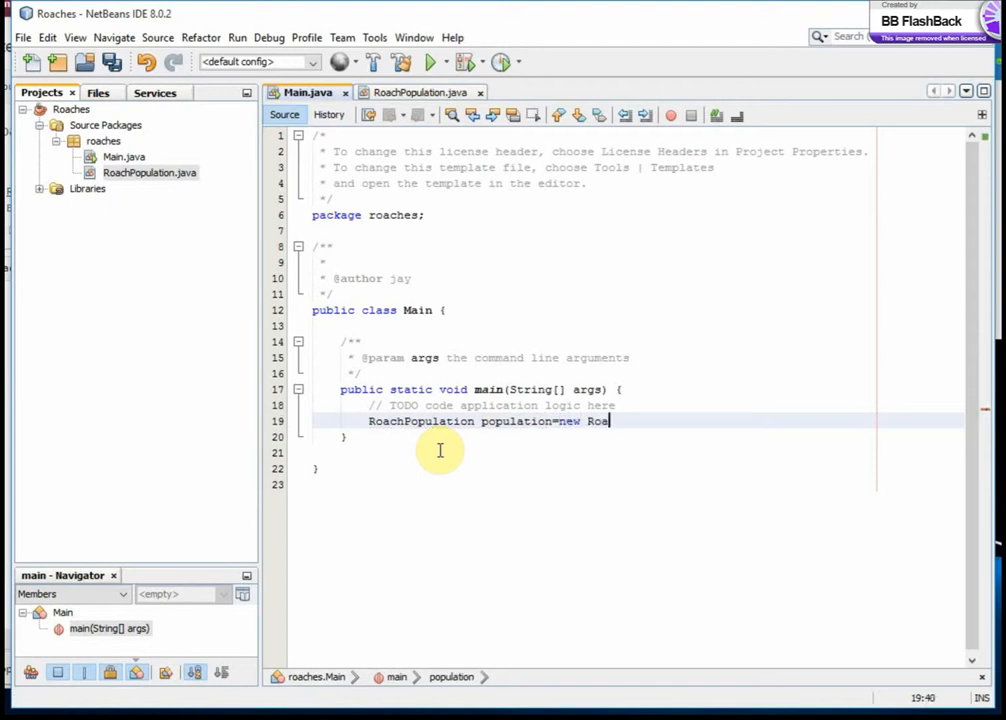
{"action": "type", "text": "chPopulation(initialPop"}
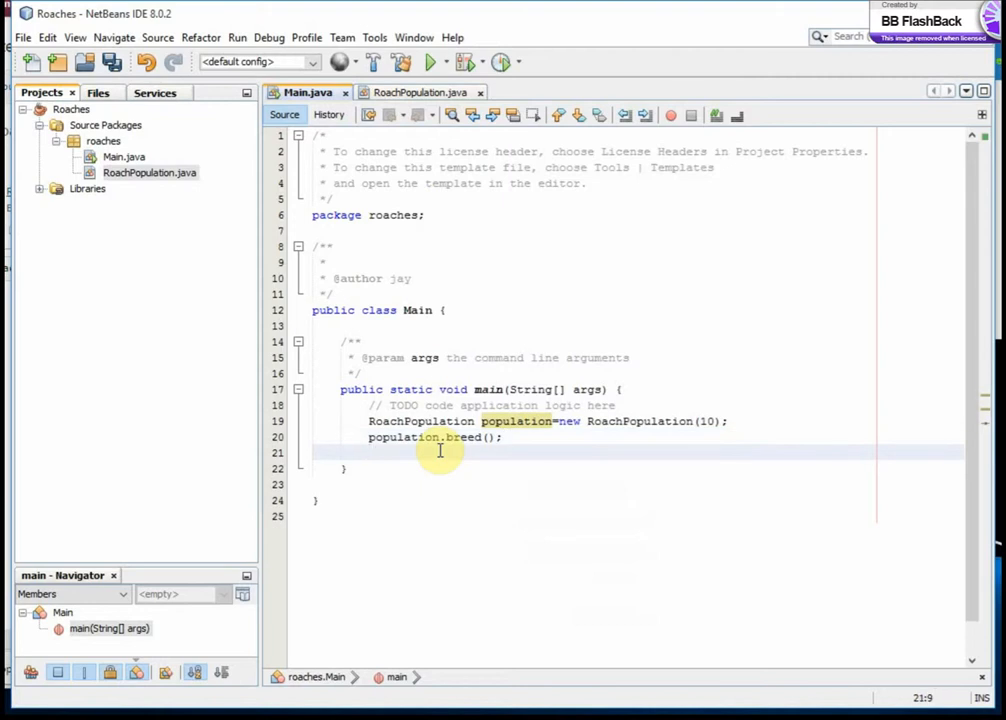
Call population.breed() and population.spray(0.1), then begin population.getRoaches().
{"action": "type", "text": "population.spray(percent);"}
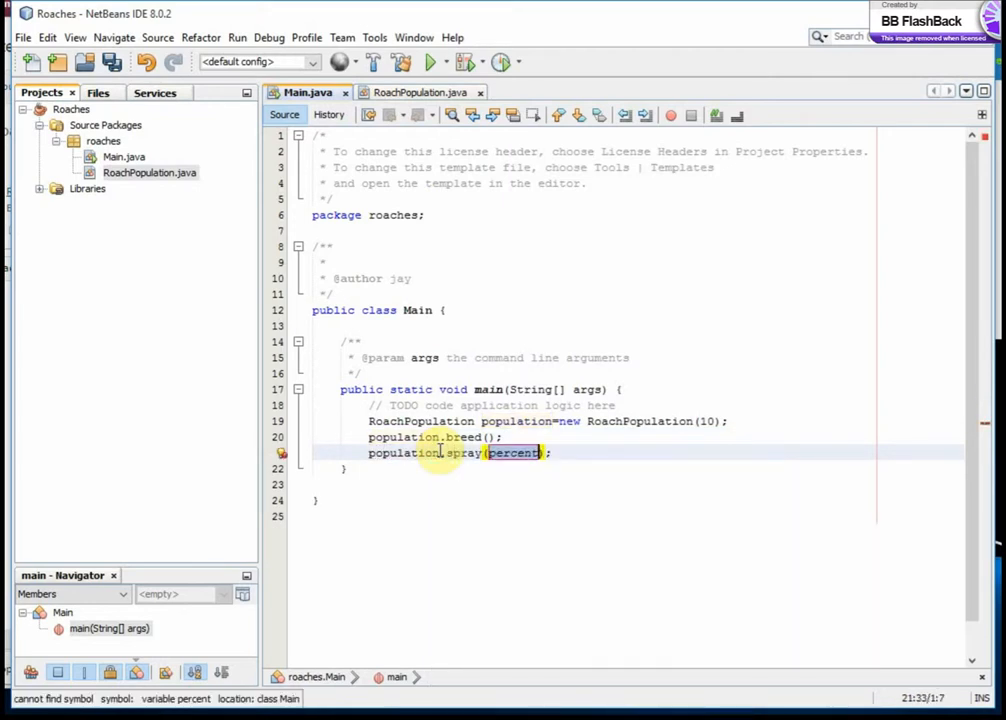
{"action": "type", "text": "0.1"}
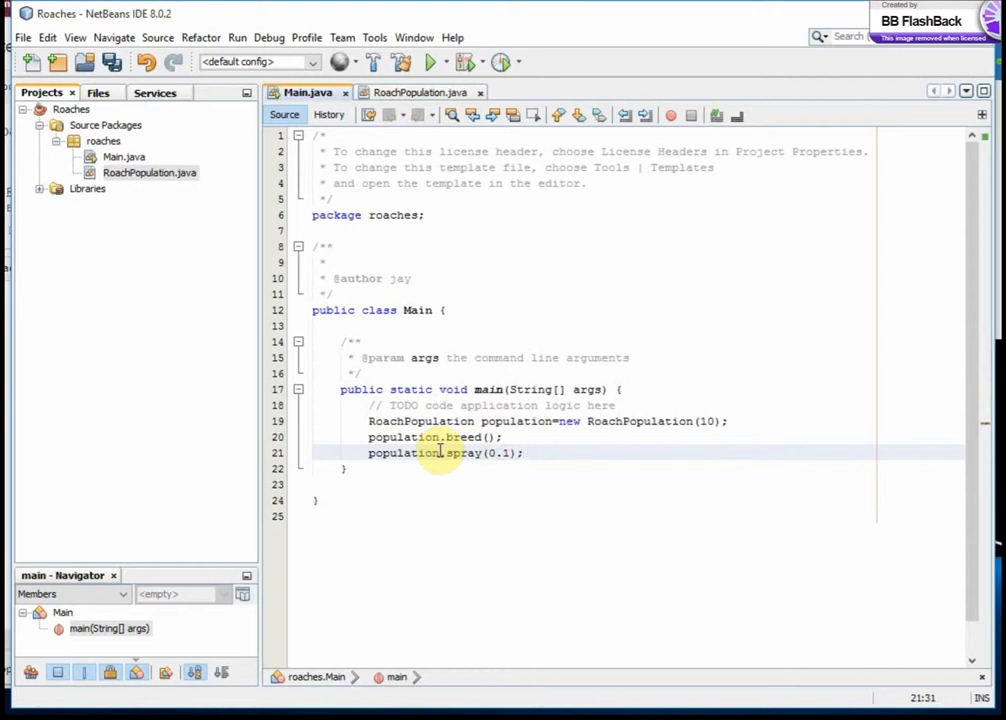
{"action": "type", "text": "population.getRoaches("}
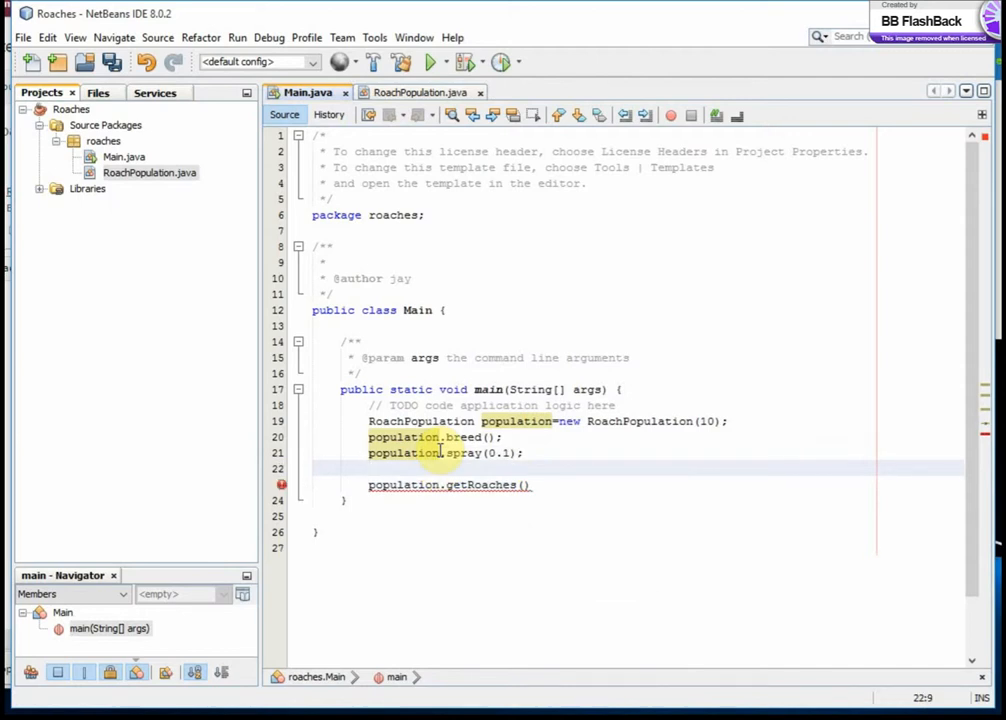
Add a println printing the first iteration label with population.getRoaches().
{"action": "type", "text": "System."}
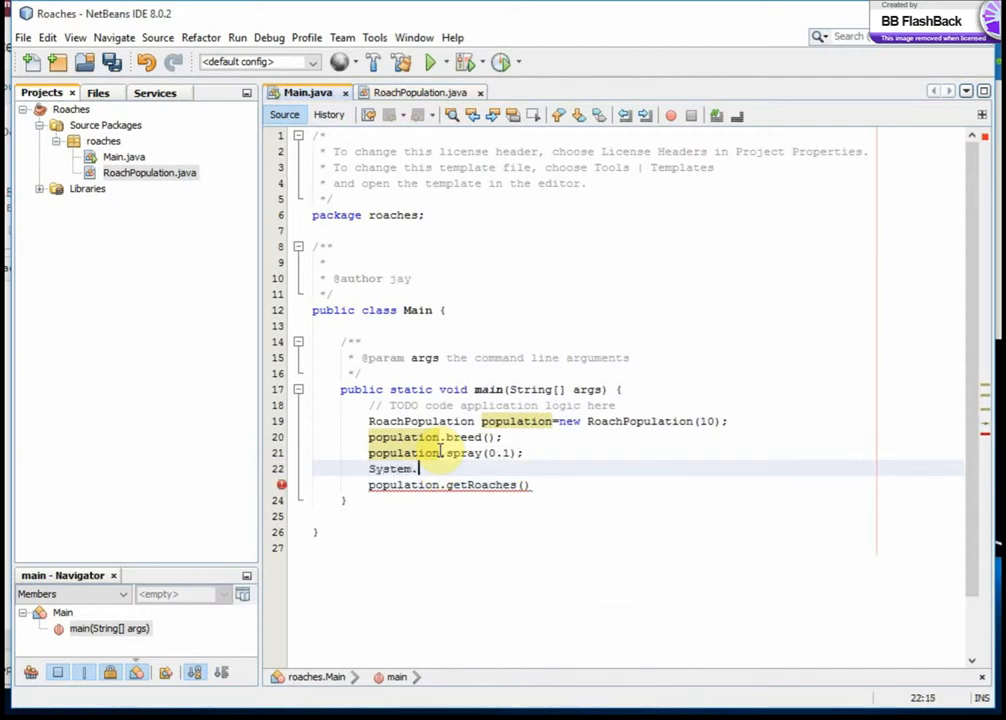
{"action": "type", "text": "out.println("}
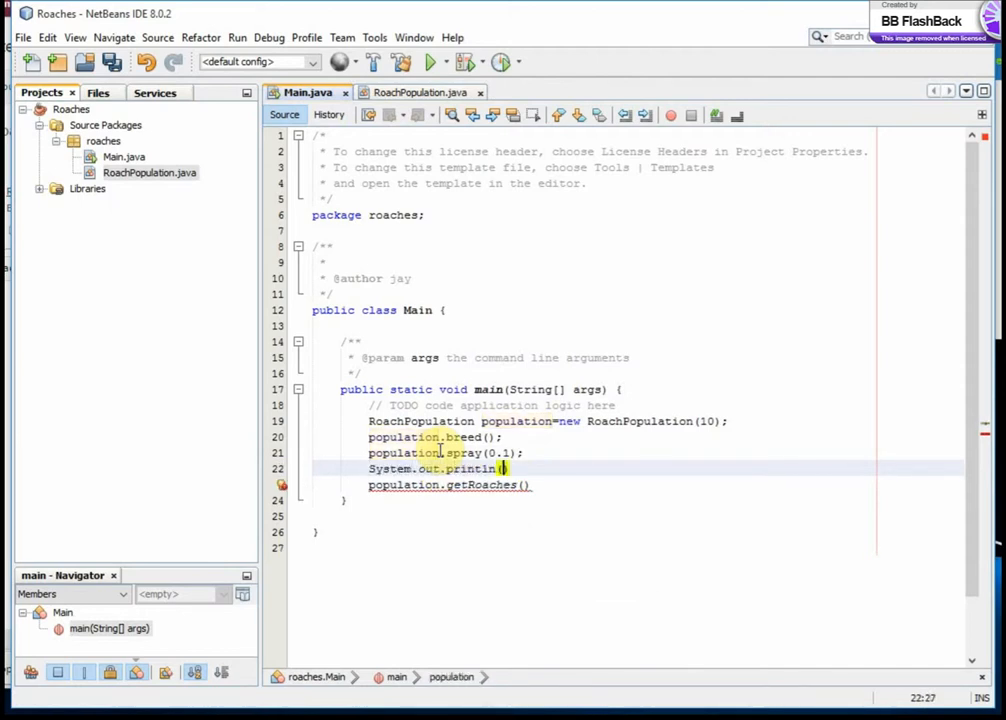
{"action": "type", "text": "()"}
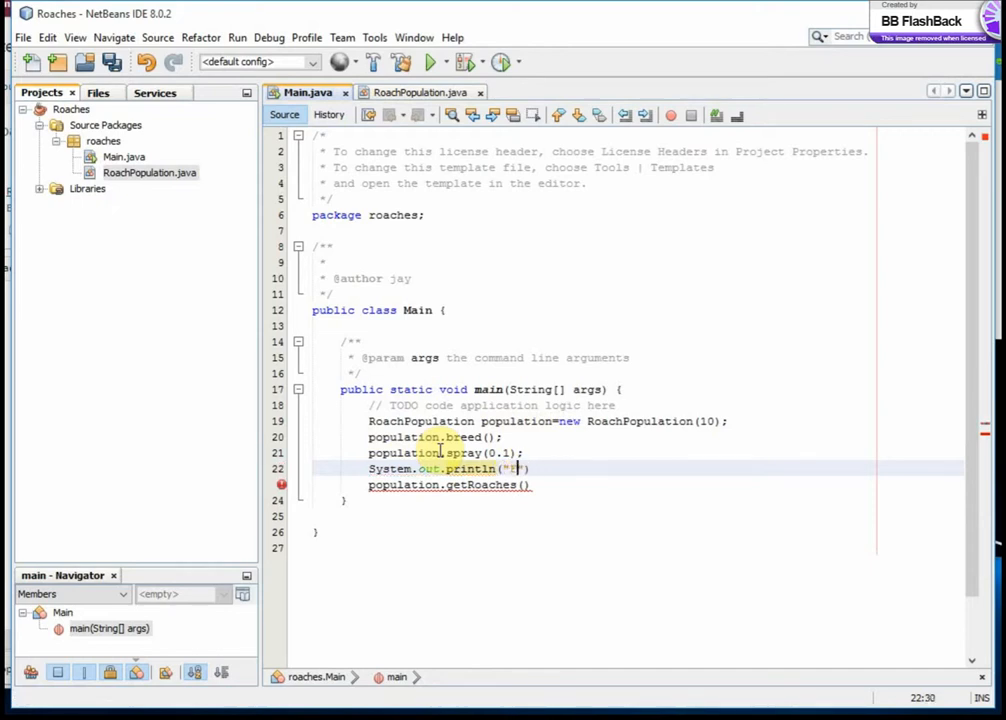
{"action": "type", "text": "First item"}
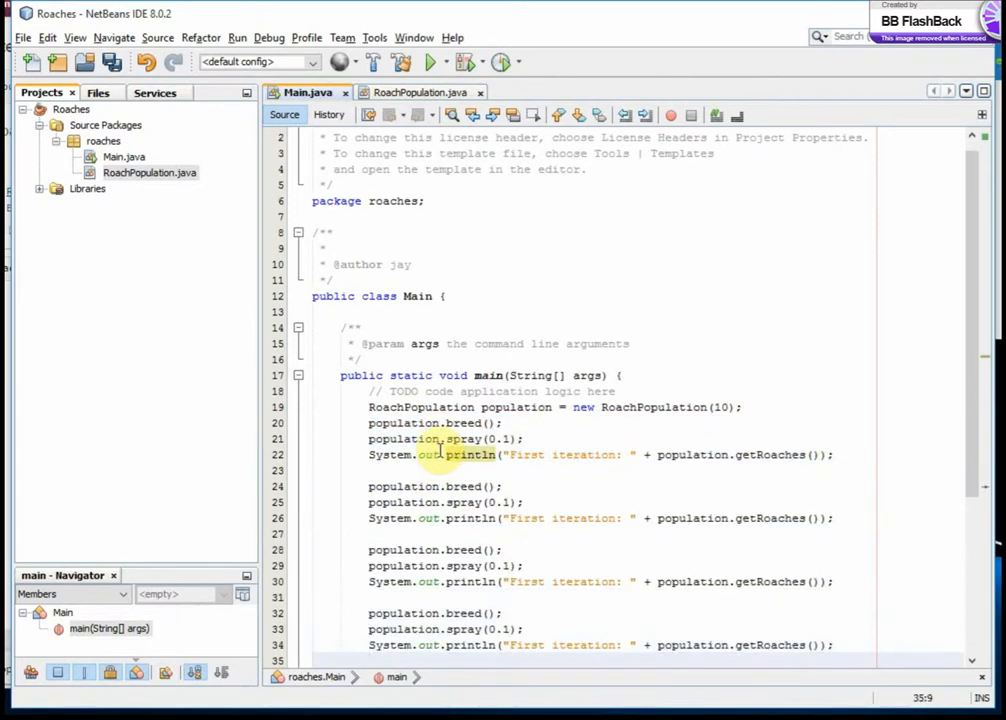
Relabel the copied second printout as 'Second'.
{"action": "left_click", "coordinate": [525, 518]}
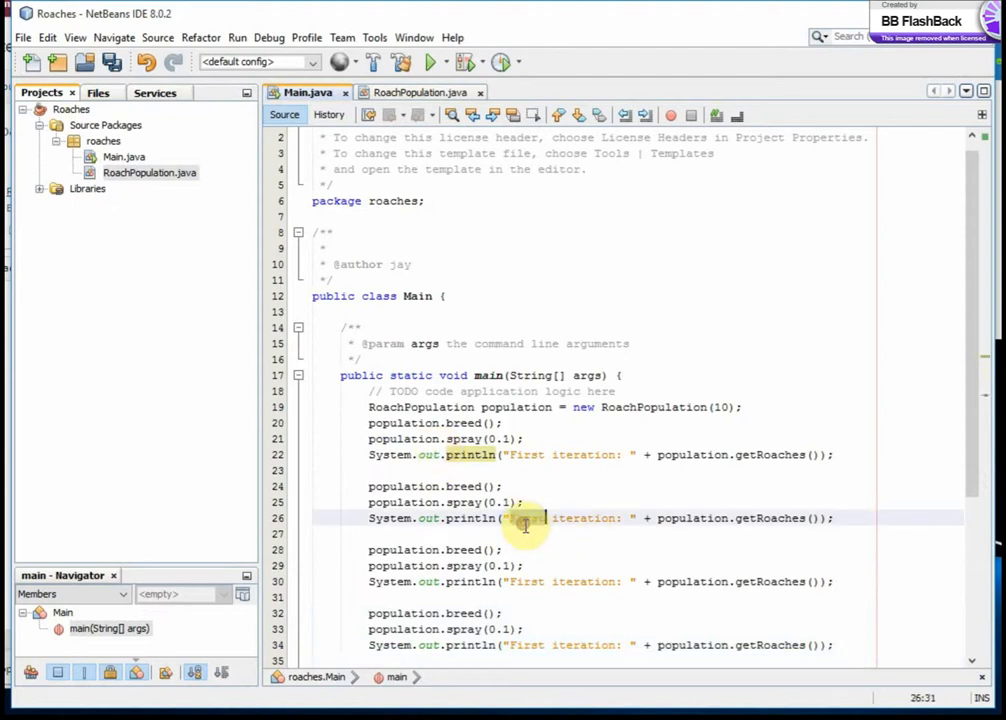
{"action": "type", "text": "Second"}
{"action": "left_click", "coordinate": [600, 581]}
{"action": "type", "text": "Third"}
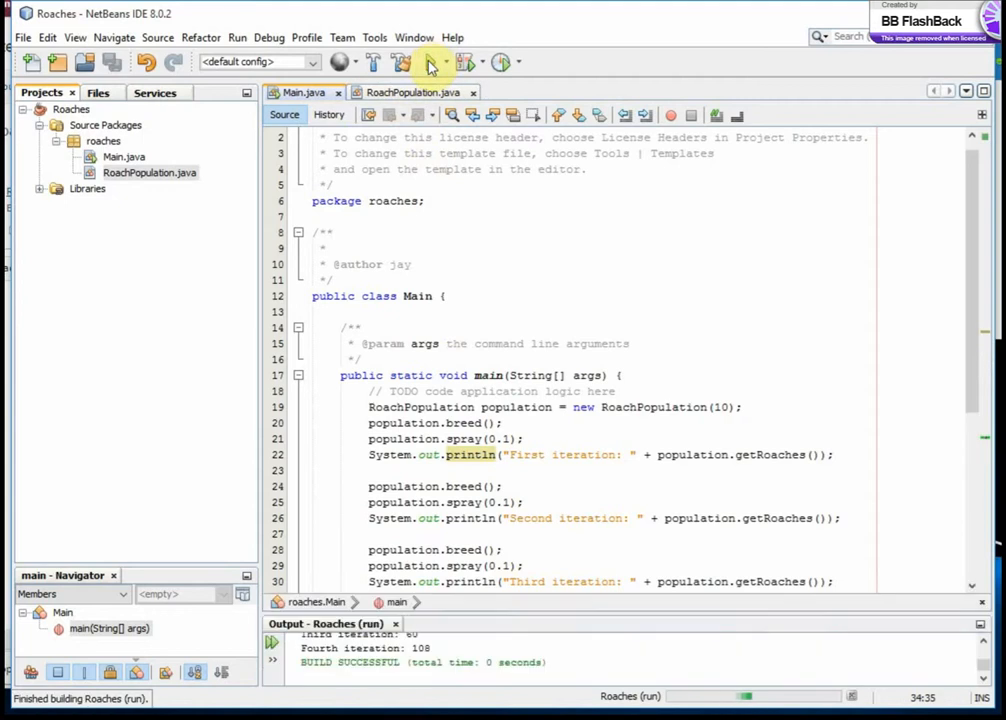
{"action": "mouse_move", "coordinate": [479, 613]}
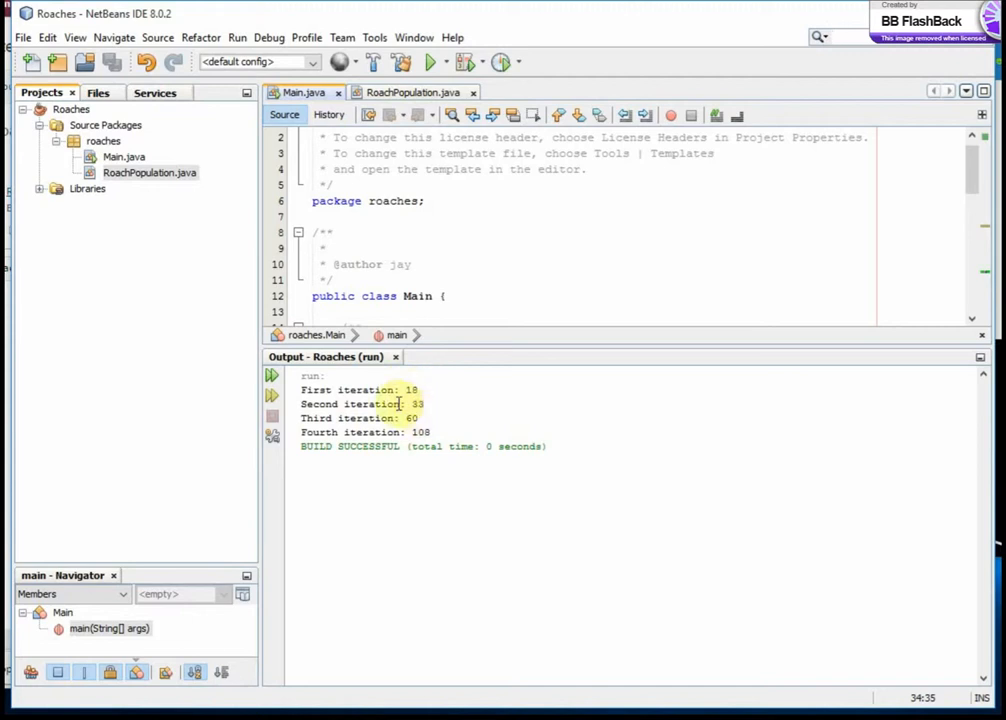
{"action": "mouse_move", "coordinate": [435, 393]}
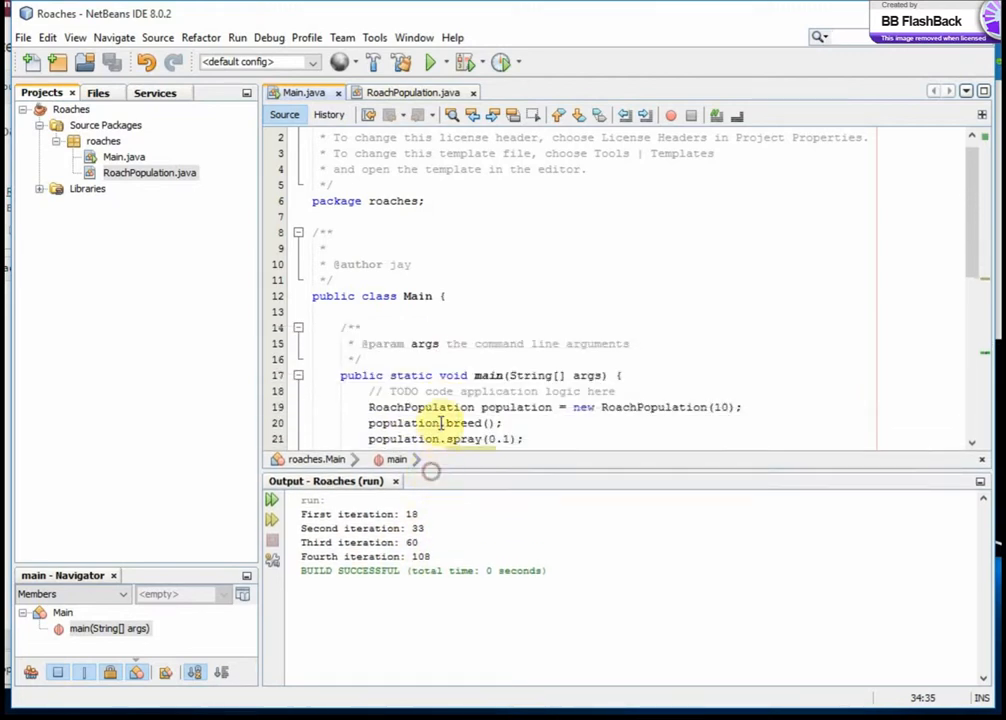
Scroll through the Output window listing the four counts 18, 33, 60 and 108.
{"action": "scroll", "scroll_direction": "down", "scroll_amount": 3}
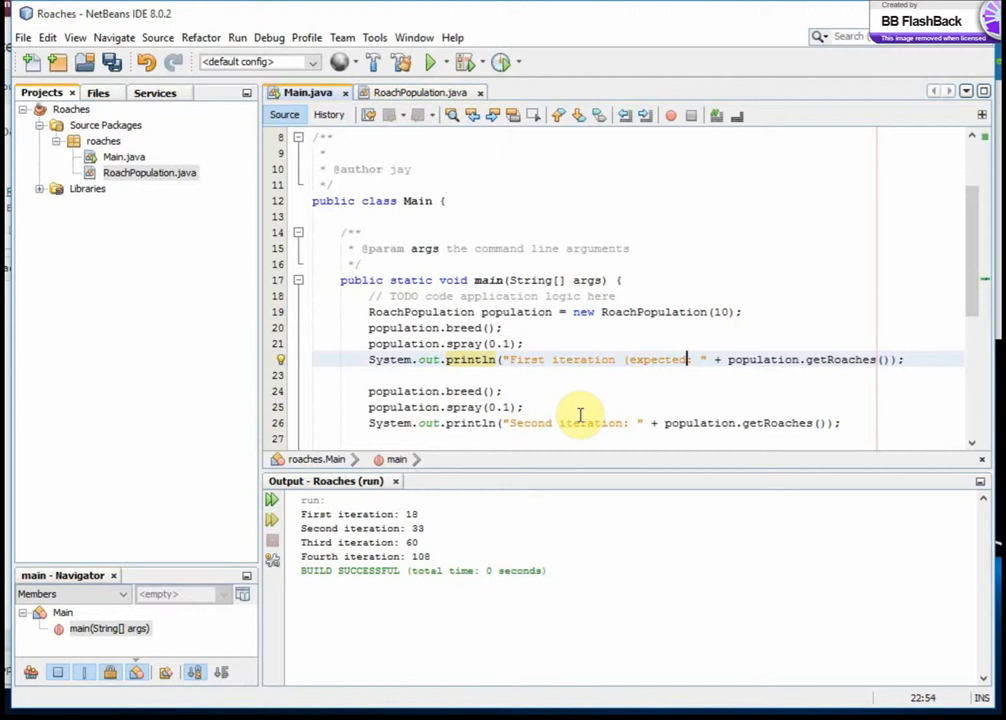
Label the first println 'First iteration (expected 18): ' and rerun, confirming it prints 18.
{"action": "type", "text": "18)"}
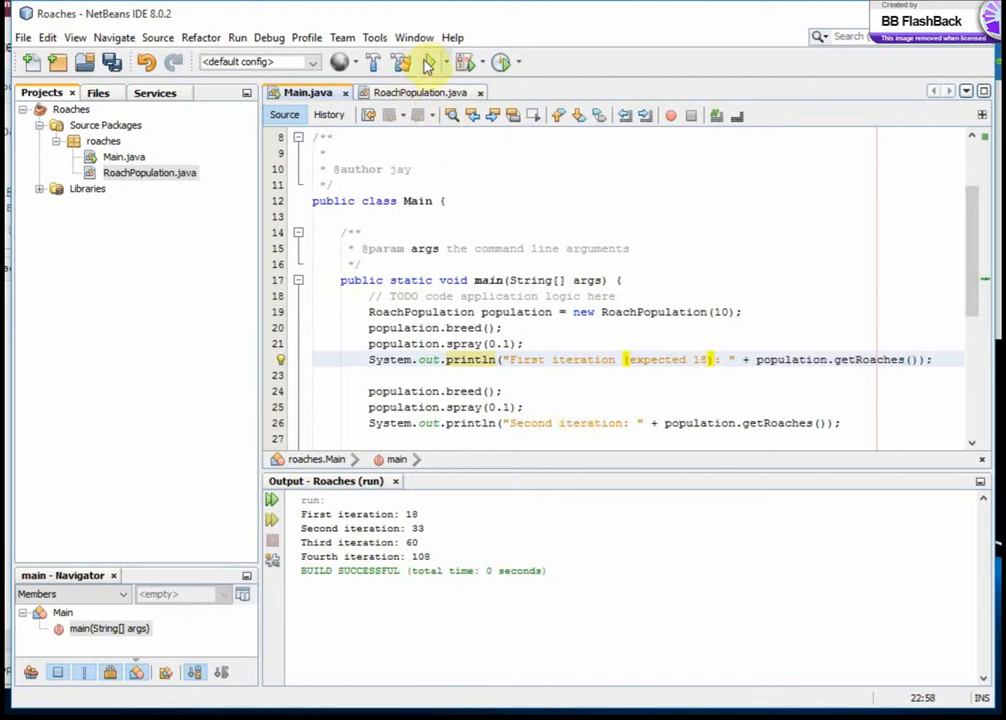
{"action": "left_click", "coordinate": [431, 62]}
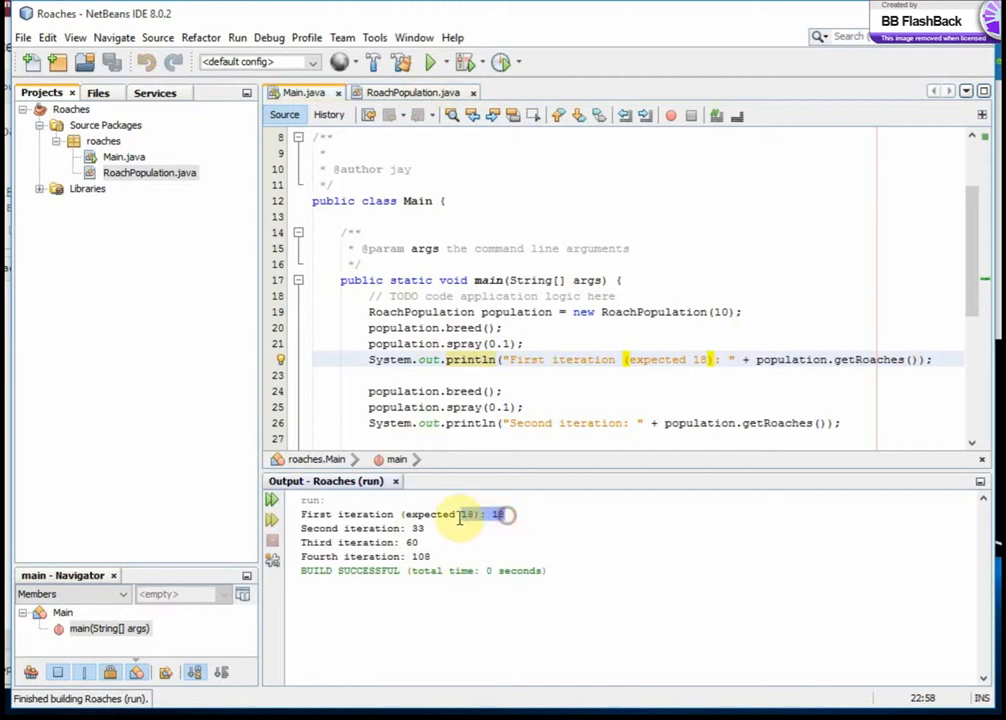
{"action": "left_click", "coordinate": [410, 92]}
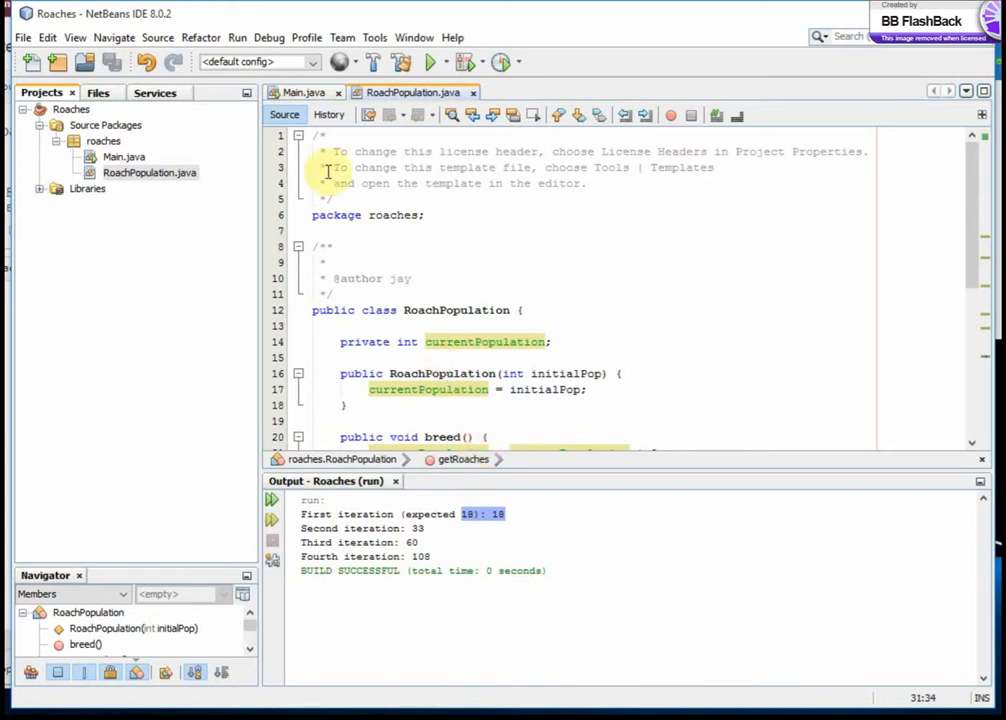
{"action": "left_click", "coordinate": [303, 92]}
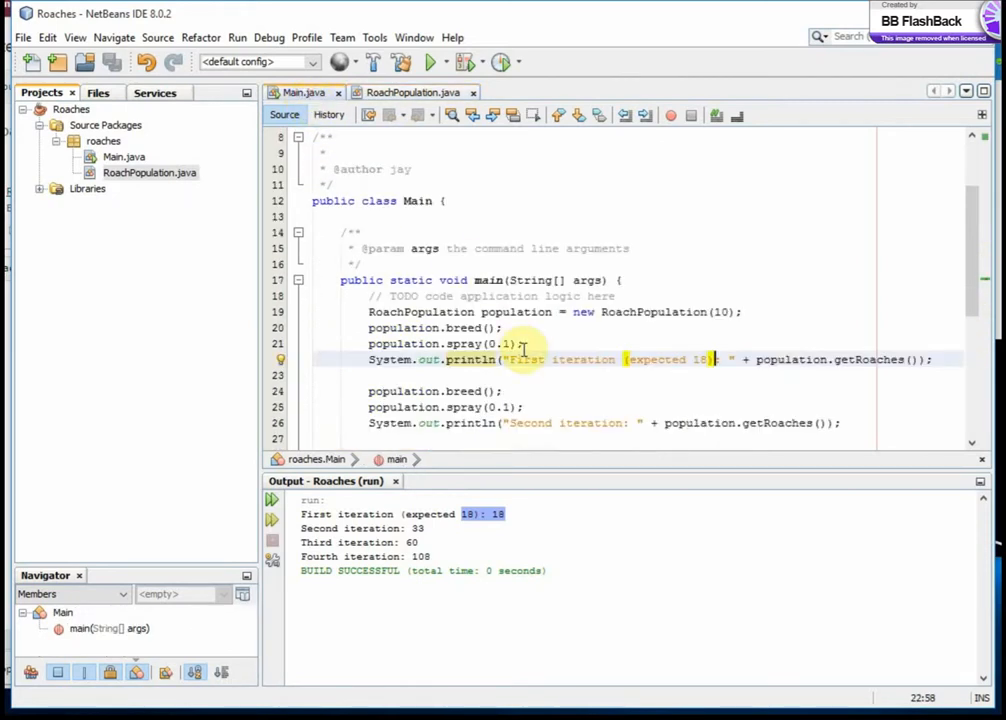